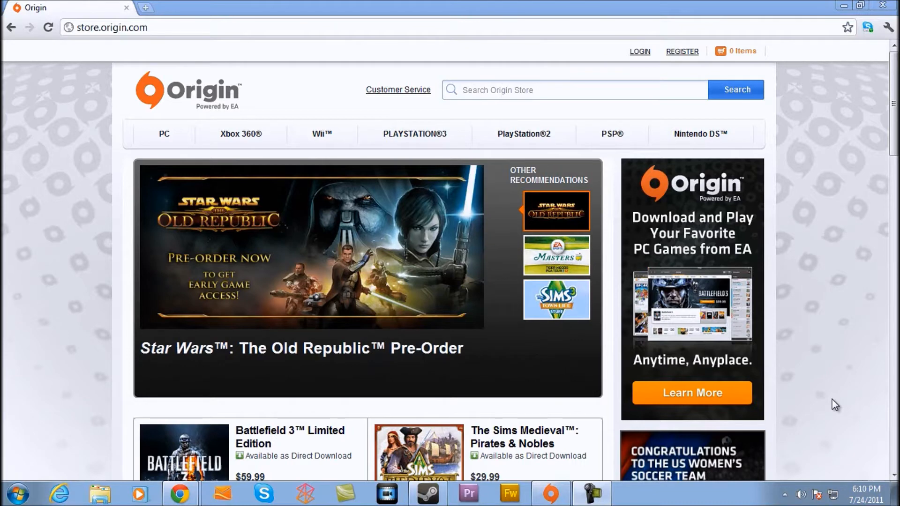
Pick the Masters, then The Sims 3 Town Life Stuff recommendation thumbnails to feature the Sims pre-order.
left_click(556, 256)
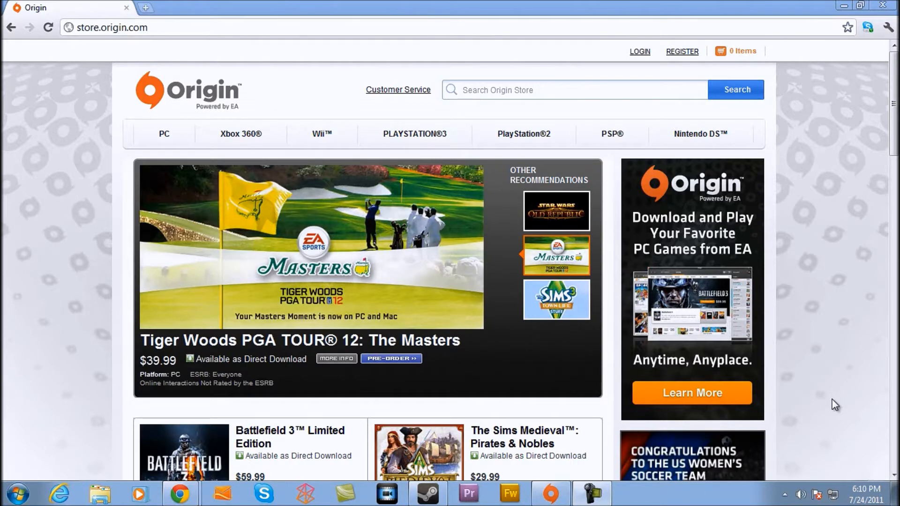
mouse_move(663, 325)
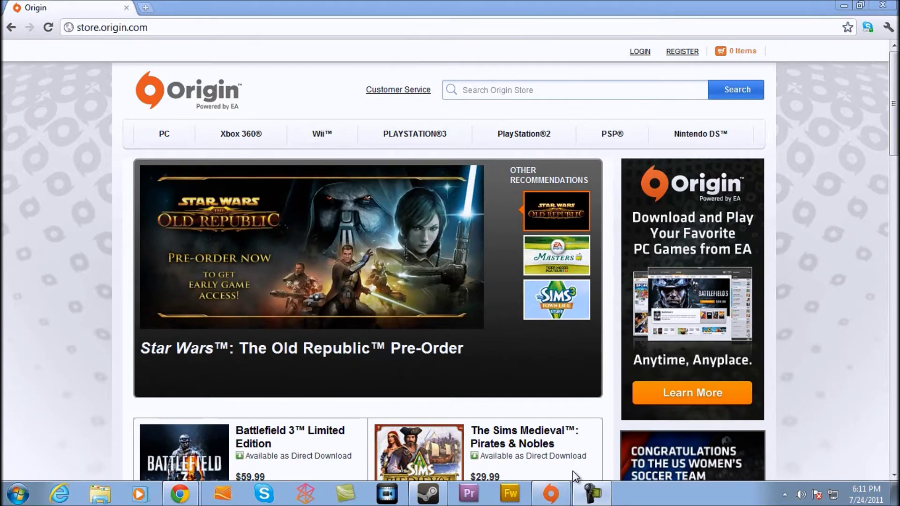
left_click(556, 255)
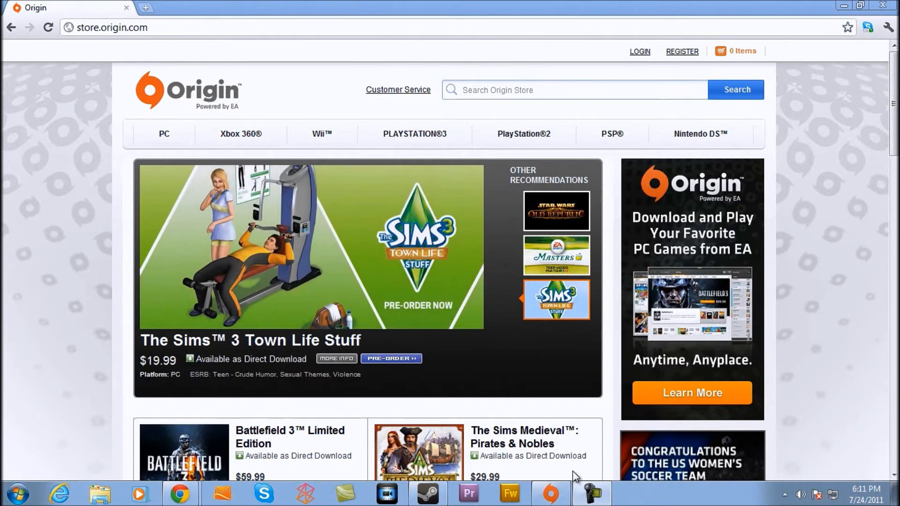
mouse_move(643, 372)
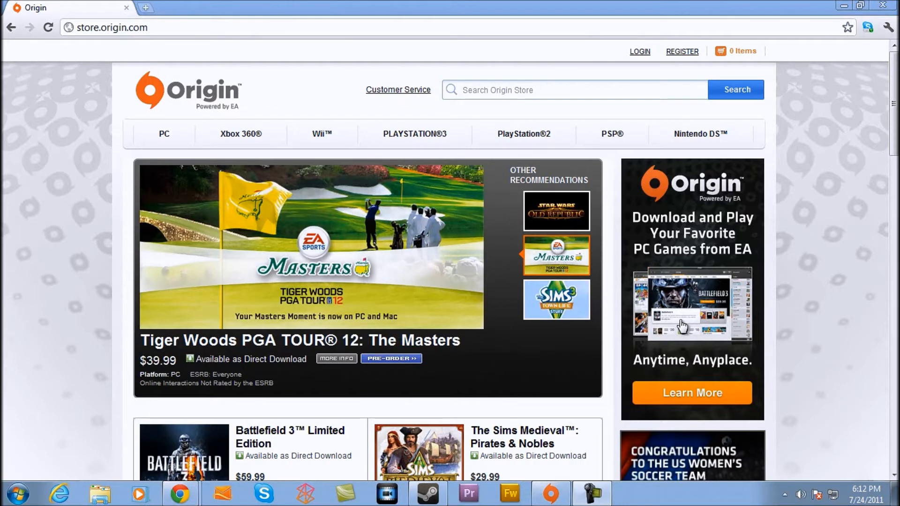
left_click(556, 299)
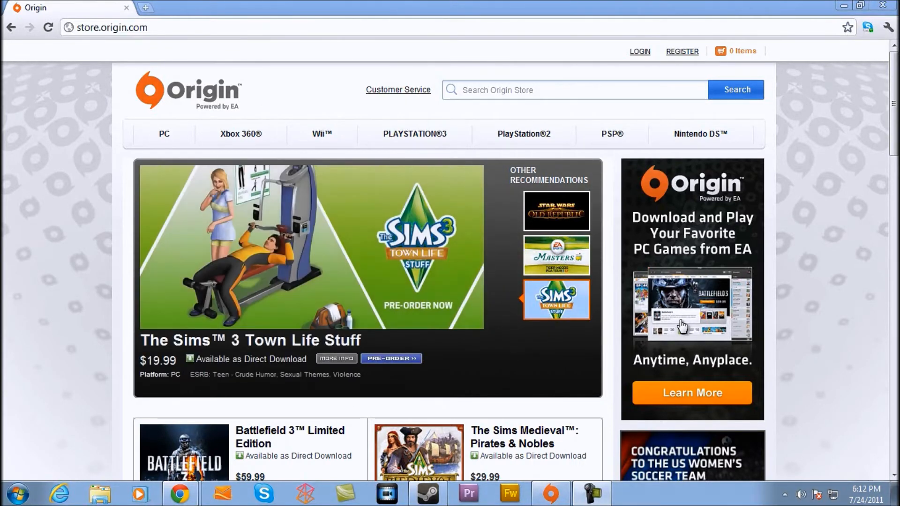
mouse_move(646, 191)
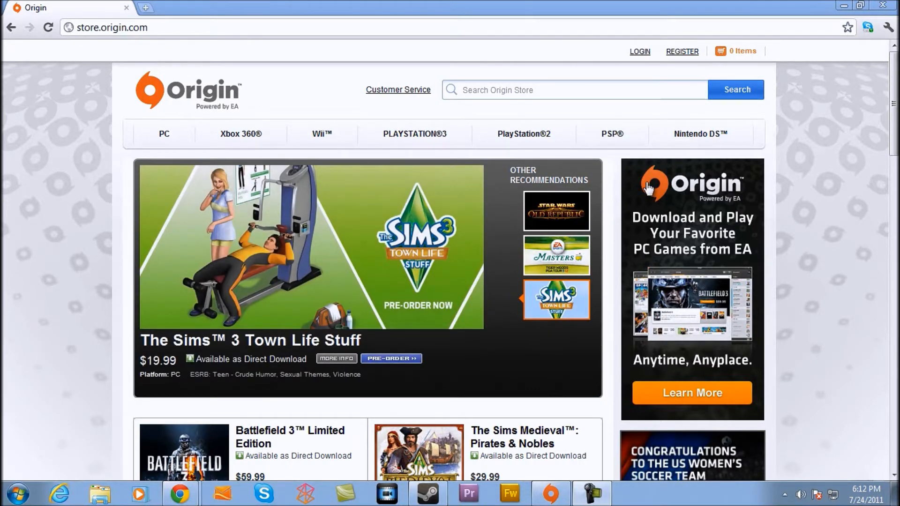
mouse_move(653, 325)
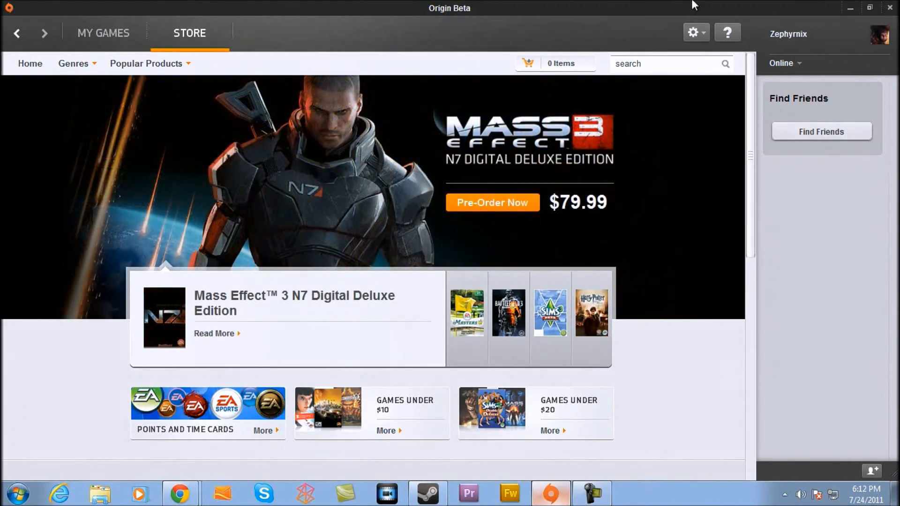
mouse_move(627, 88)
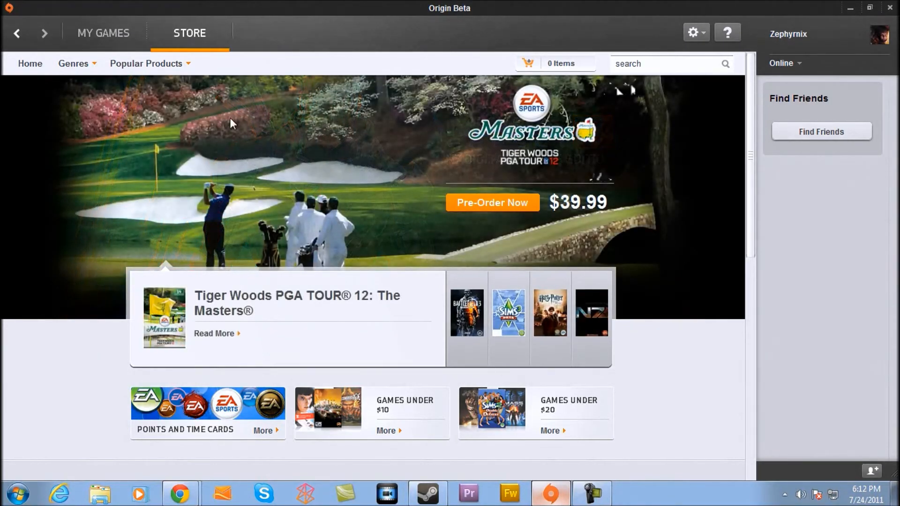
mouse_move(347, 214)
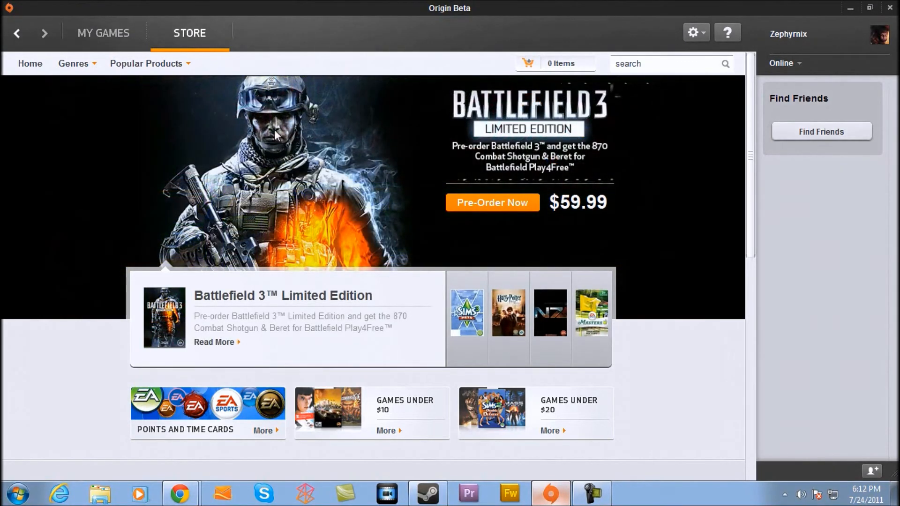
mouse_move(369, 148)
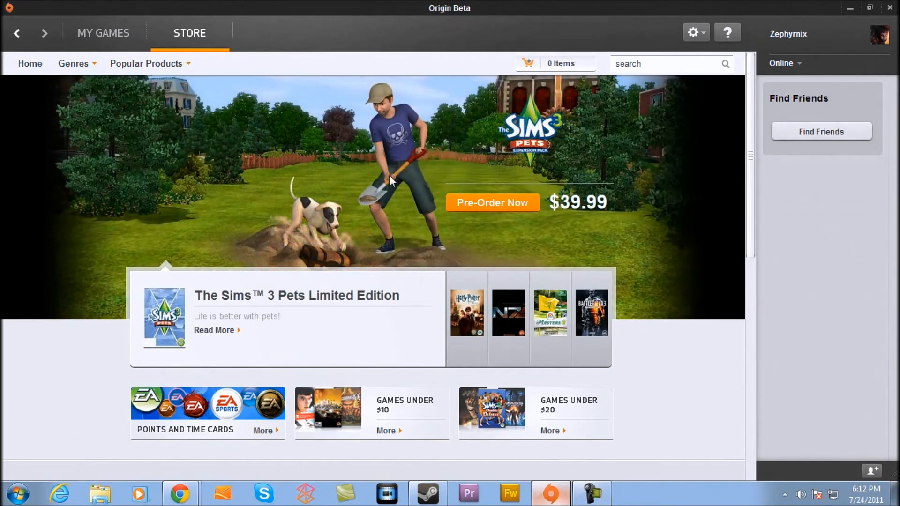
scroll("down", 3)
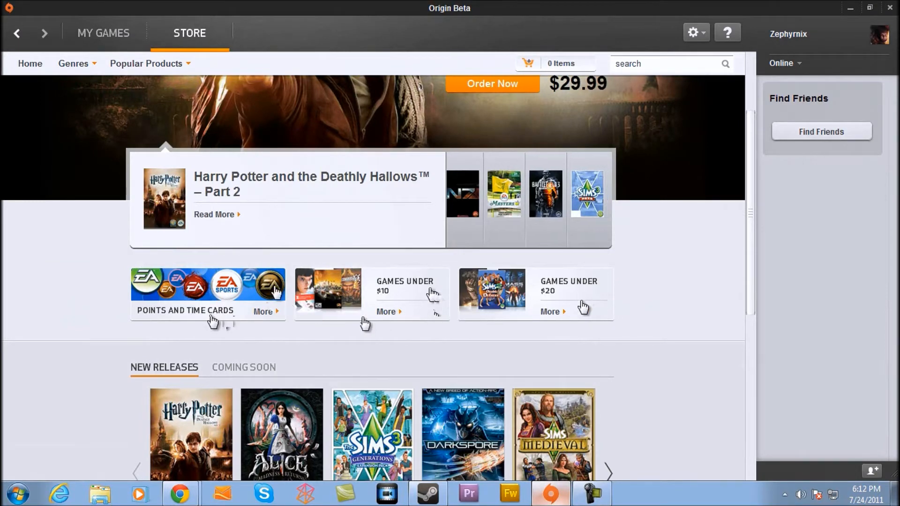
scroll("down", 3)
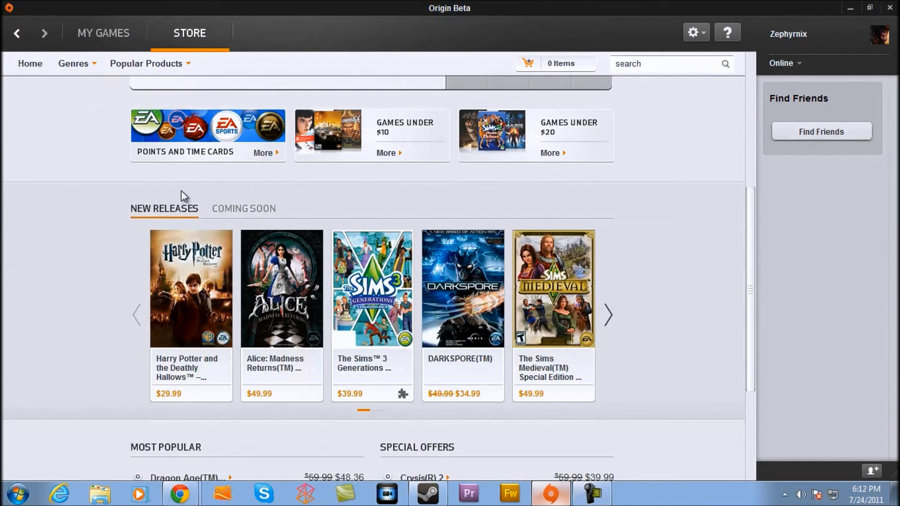
mouse_move(525, 303)
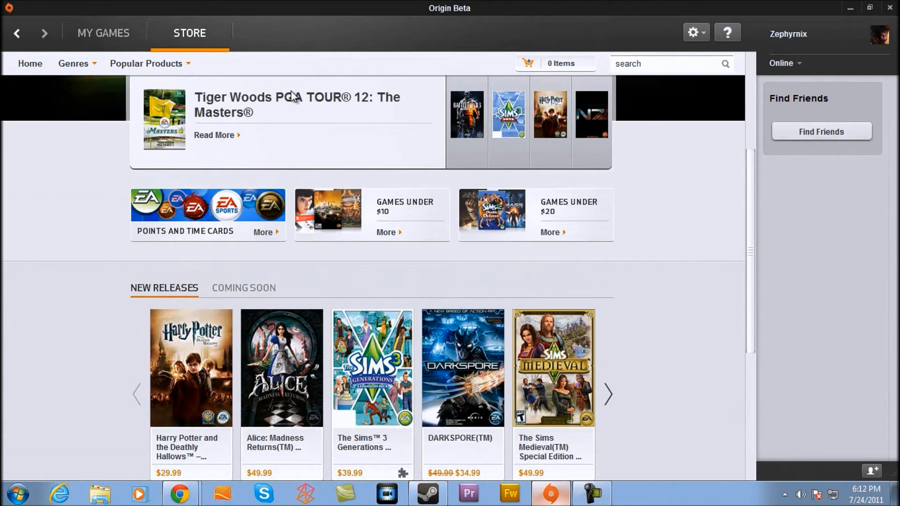
mouse_move(268, 222)
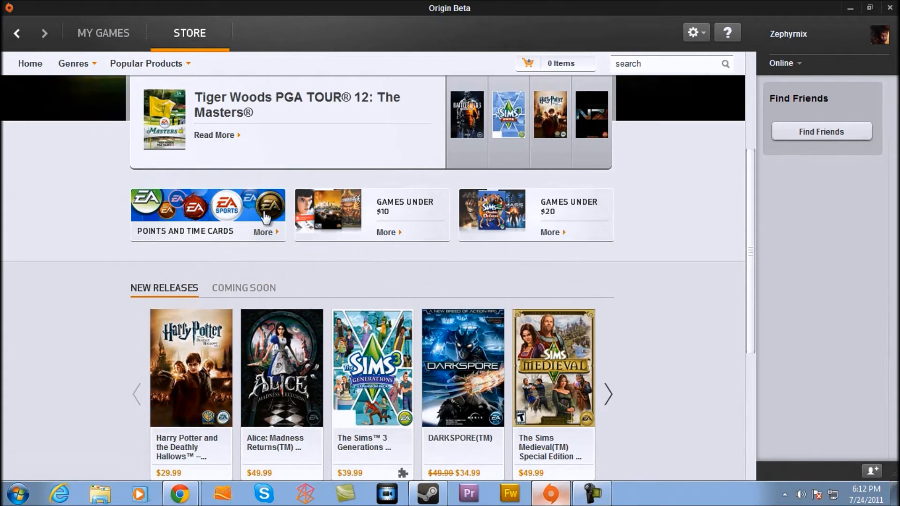
mouse_move(272, 234)
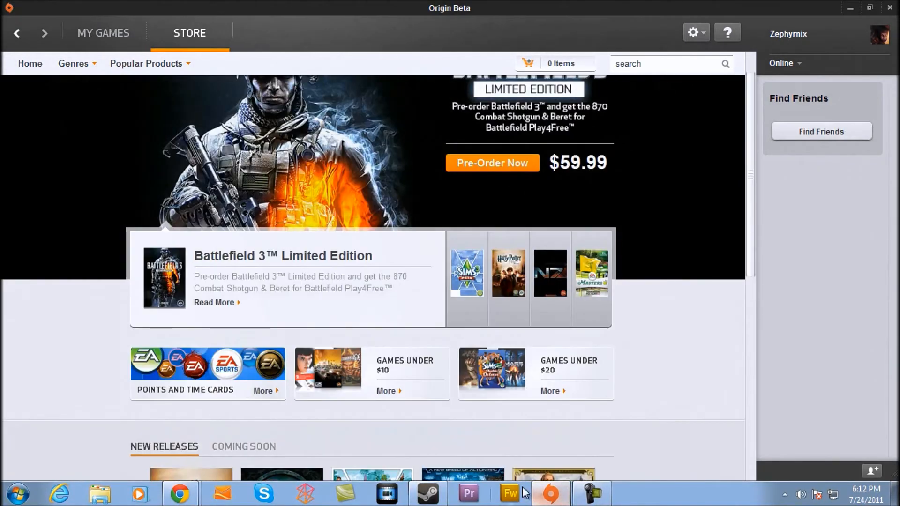
scroll("down", 3)
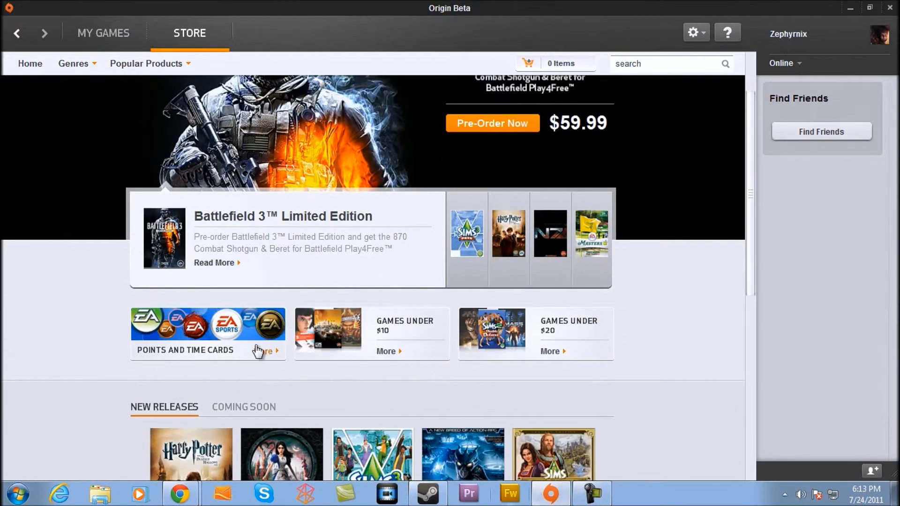
mouse_move(823, 339)
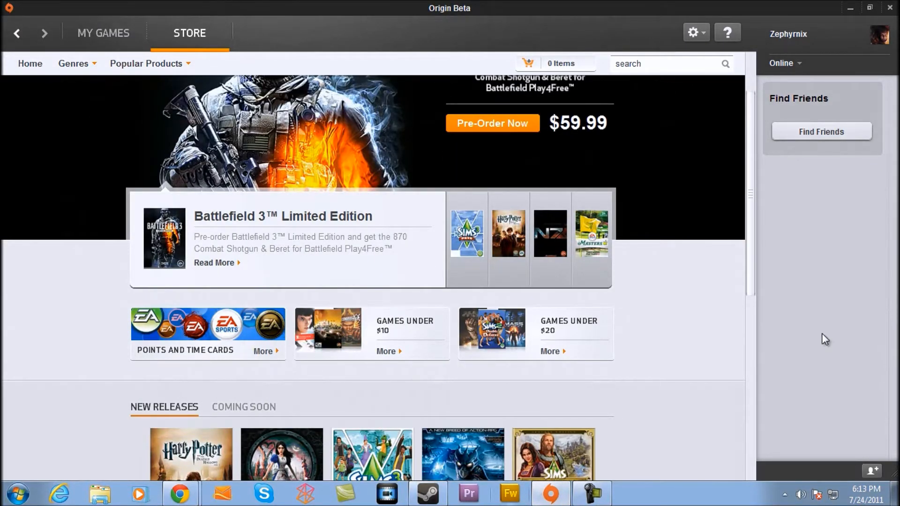
scroll("down", 3)
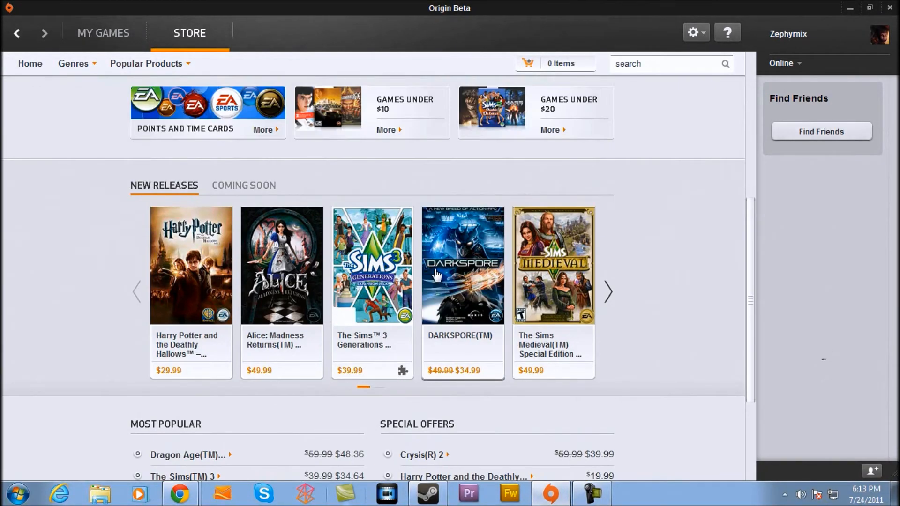
scroll("down", 3)
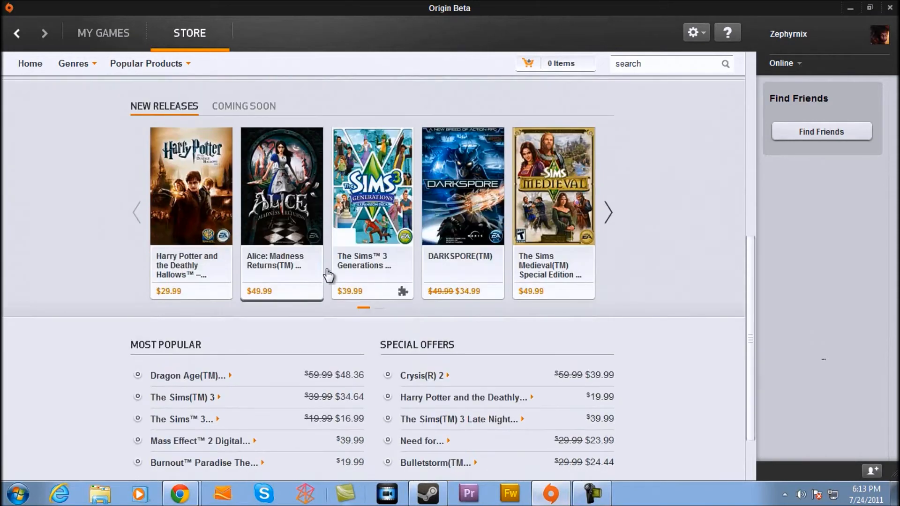
scroll("down", 3)
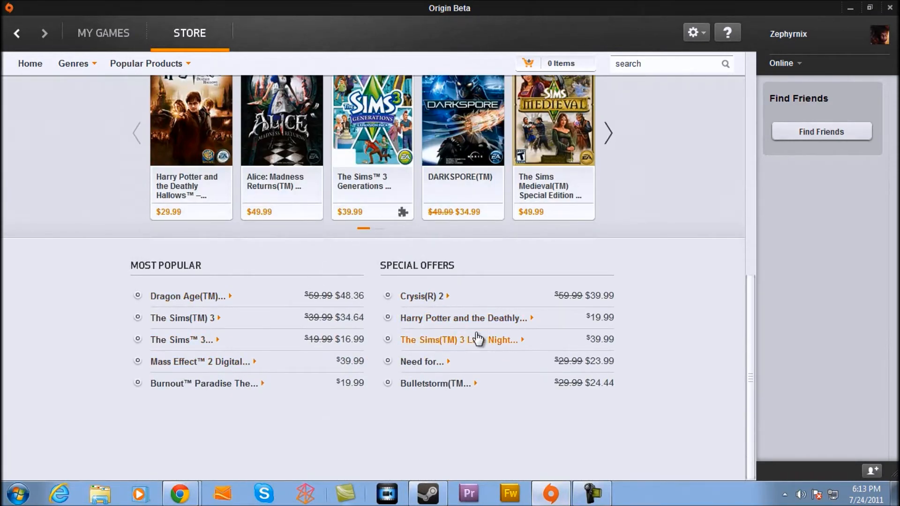
scroll("up", 3)
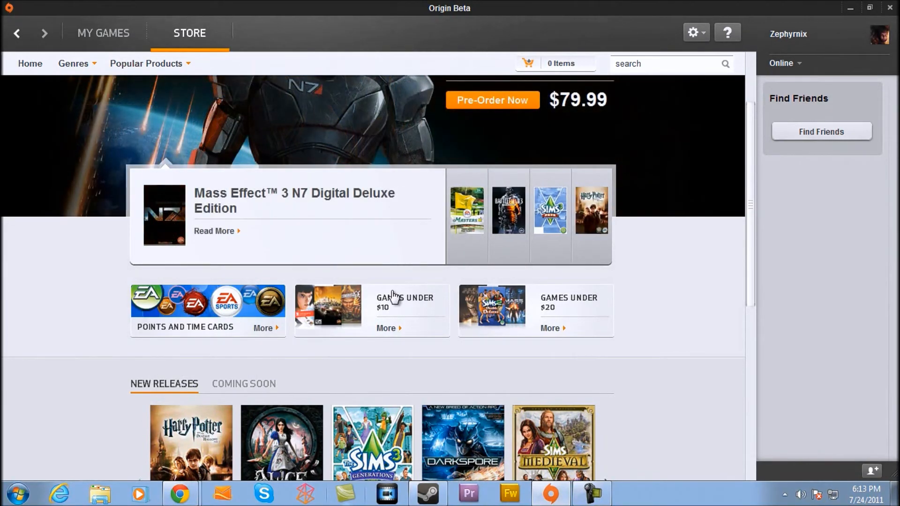
mouse_move(216, 338)
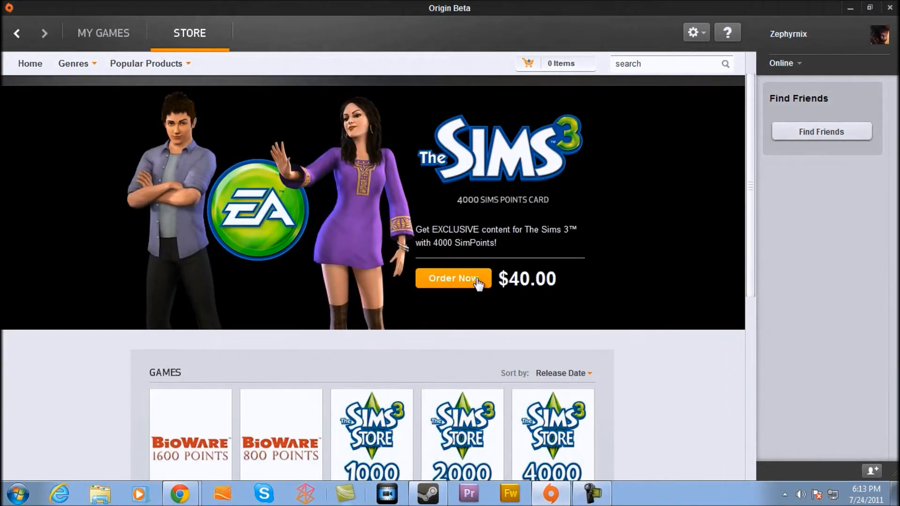
Go to Points and Time Cards and scroll to the BioWare and Sims 3 SimPoints cards.
scroll("down", 3)
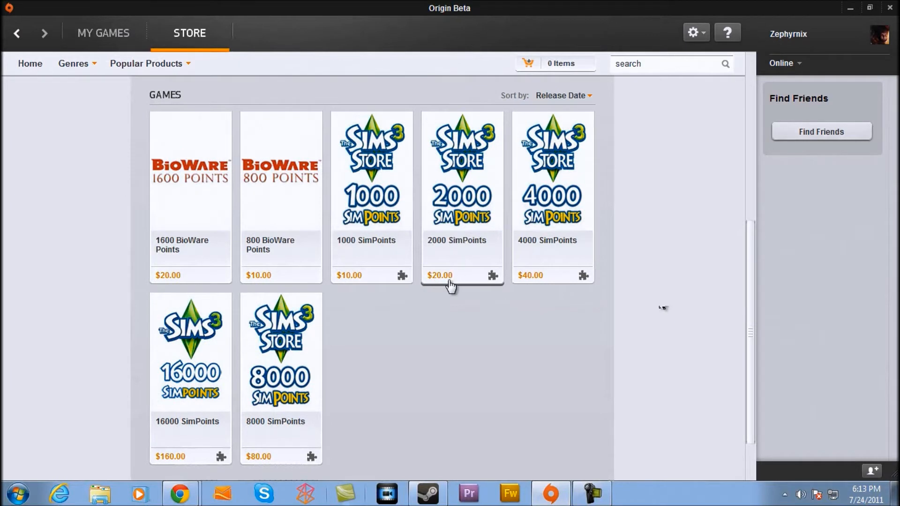
mouse_move(444, 213)
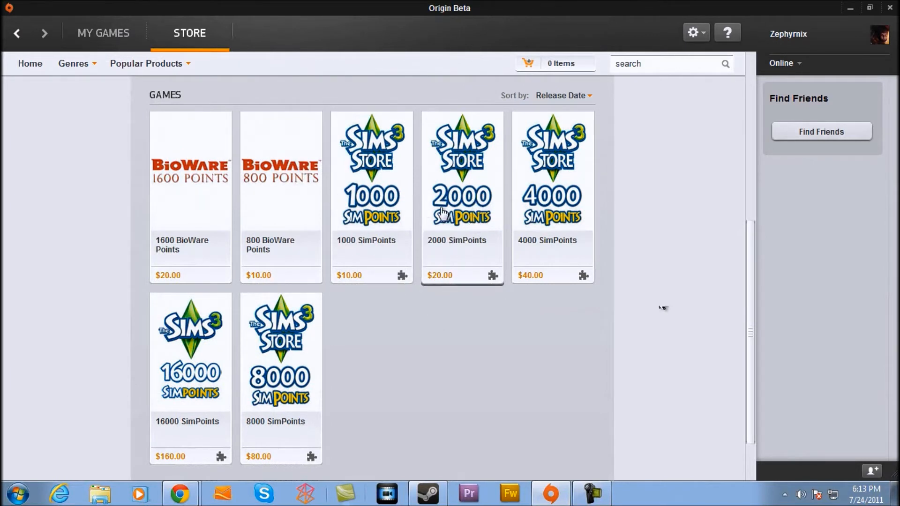
mouse_move(568, 168)
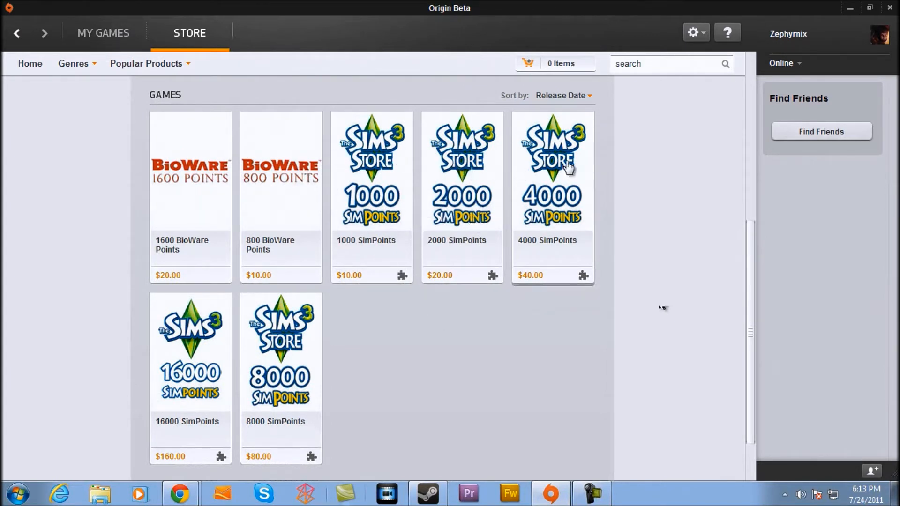
mouse_move(630, 189)
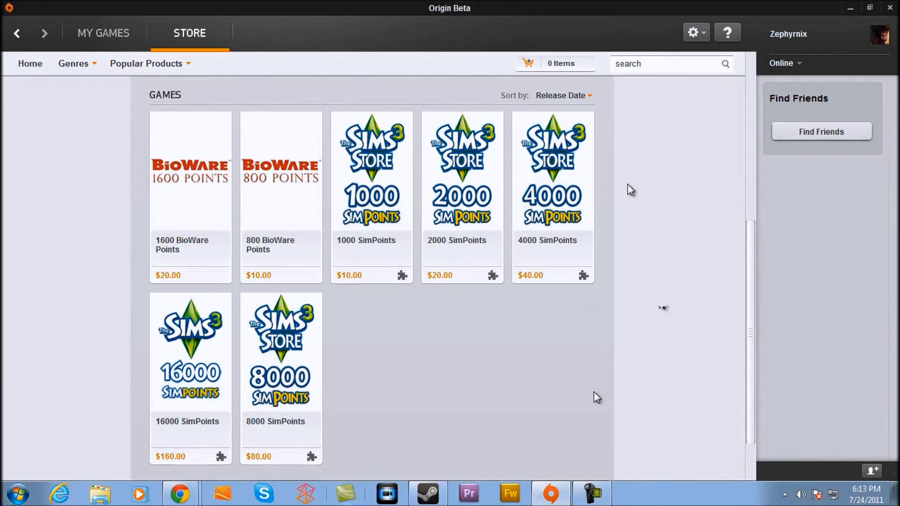
mouse_move(471, 261)
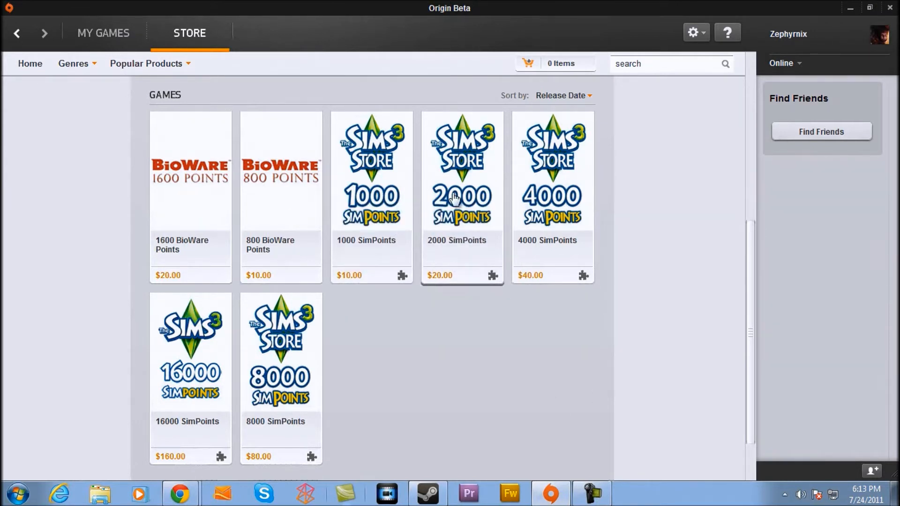
mouse_move(14, 46)
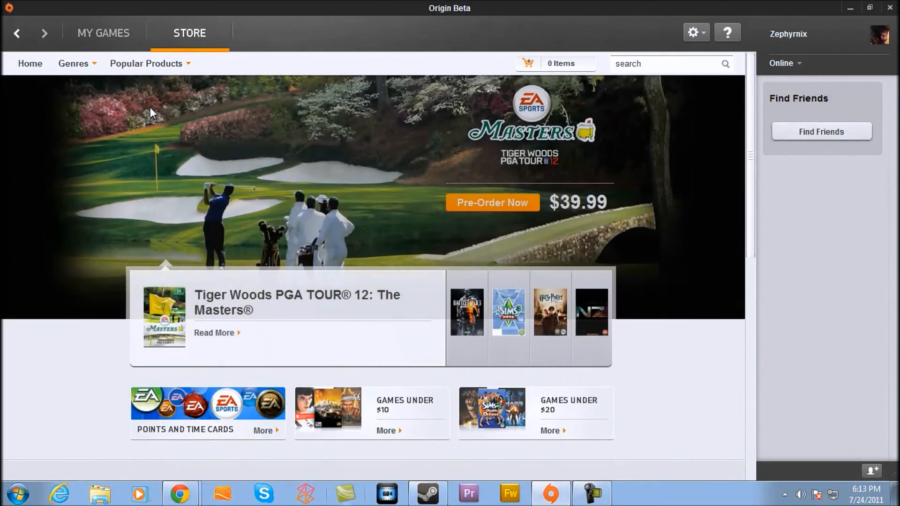
mouse_move(153, 70)
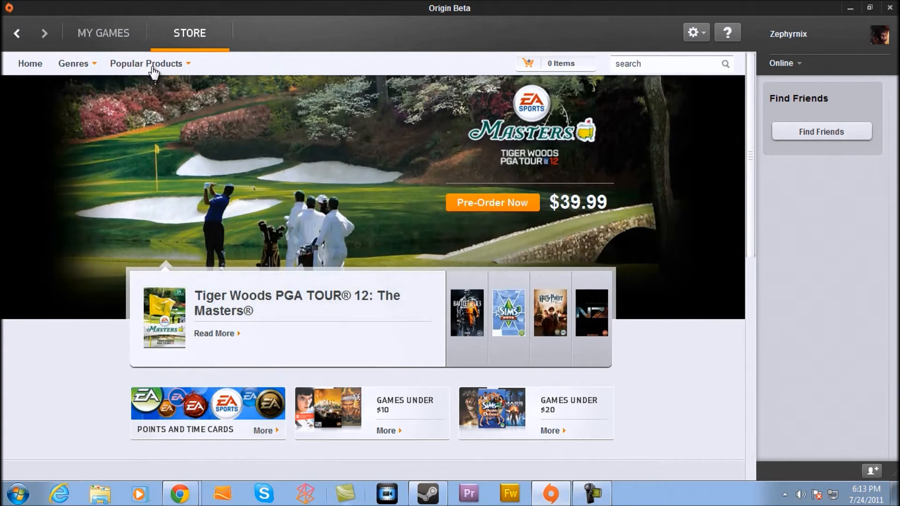
left_click(144, 63)
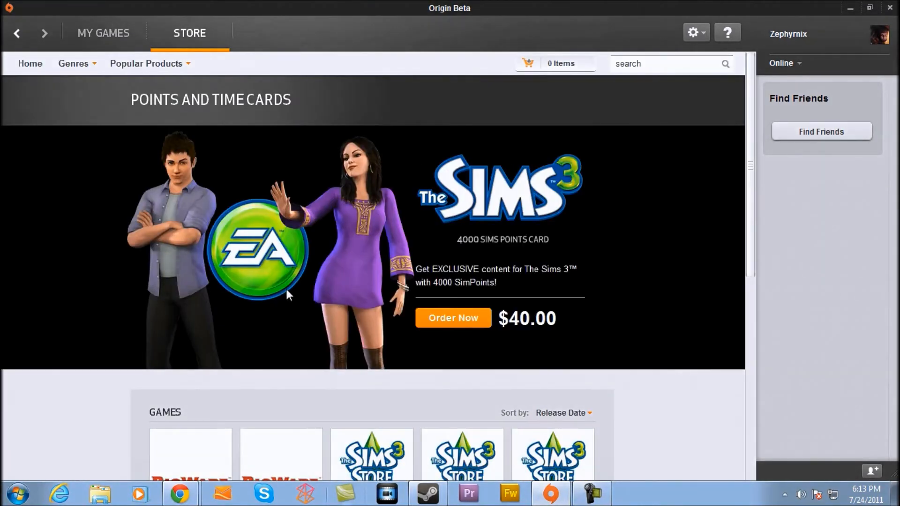
scroll("down", 3)
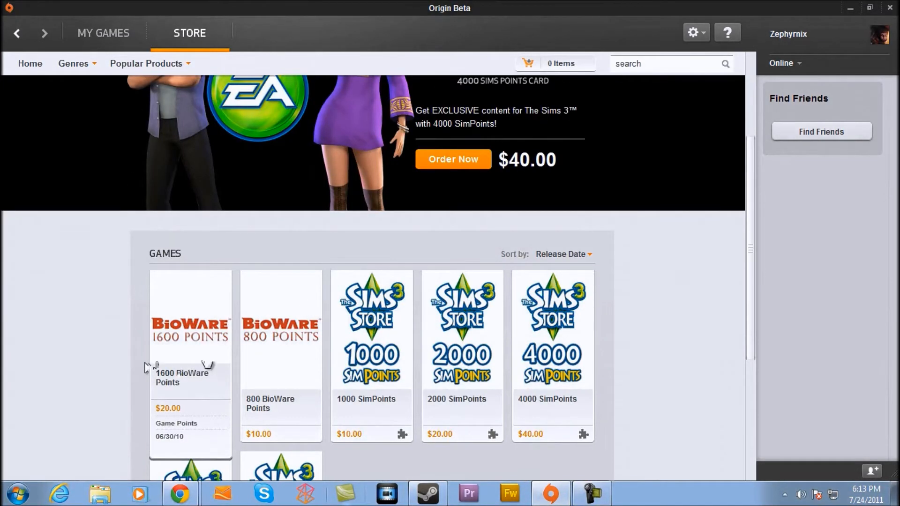
mouse_move(268, 359)
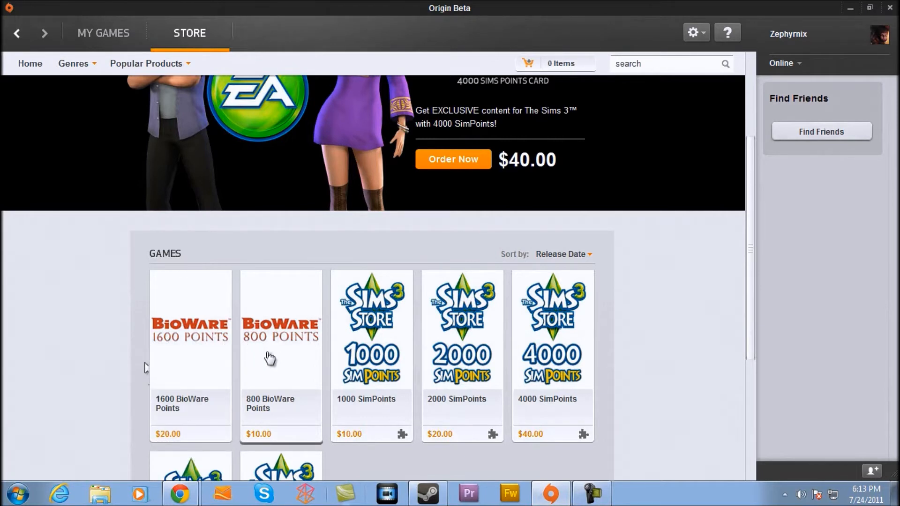
mouse_move(158, 76)
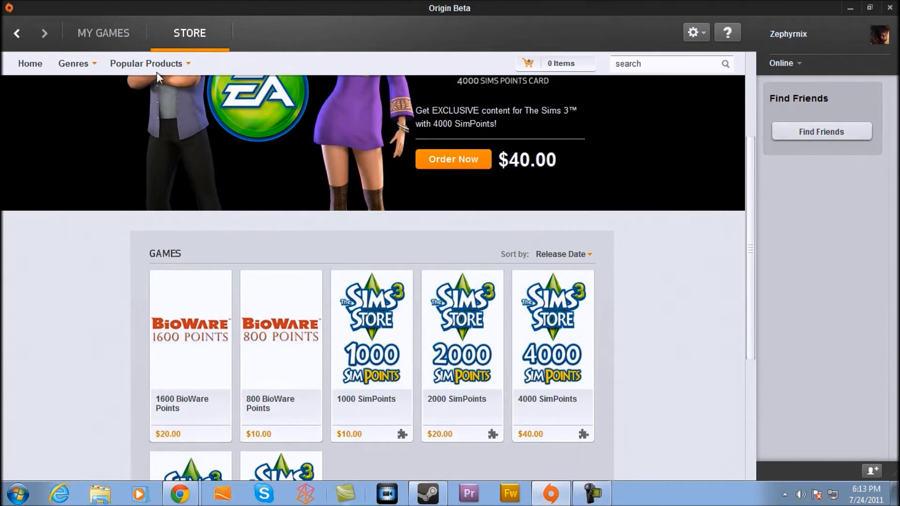
Choose BioWare from the Popular Products dropdown and scroll through its 14 listed games.
left_click(147, 64)
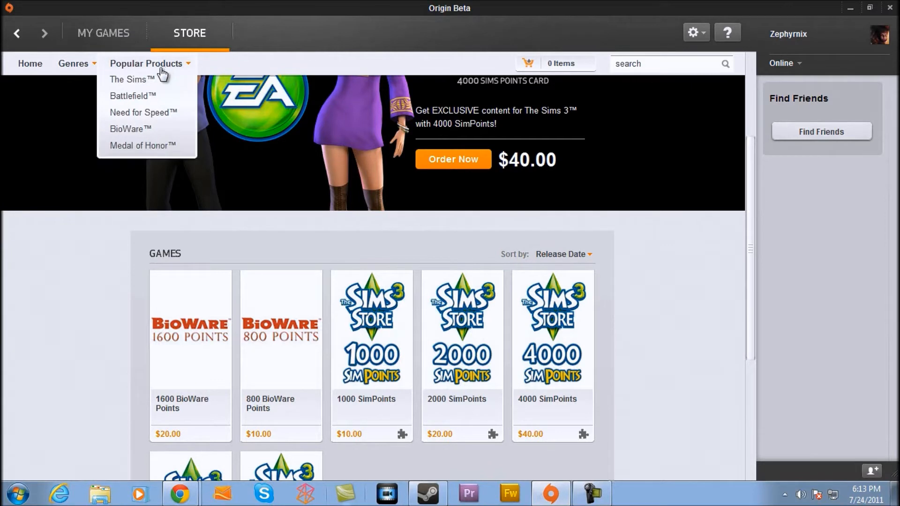
mouse_move(162, 82)
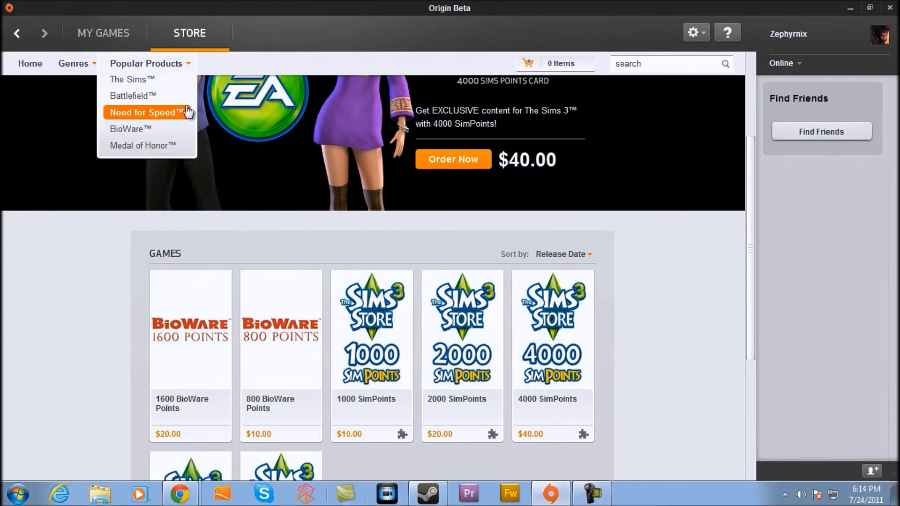
mouse_move(143, 133)
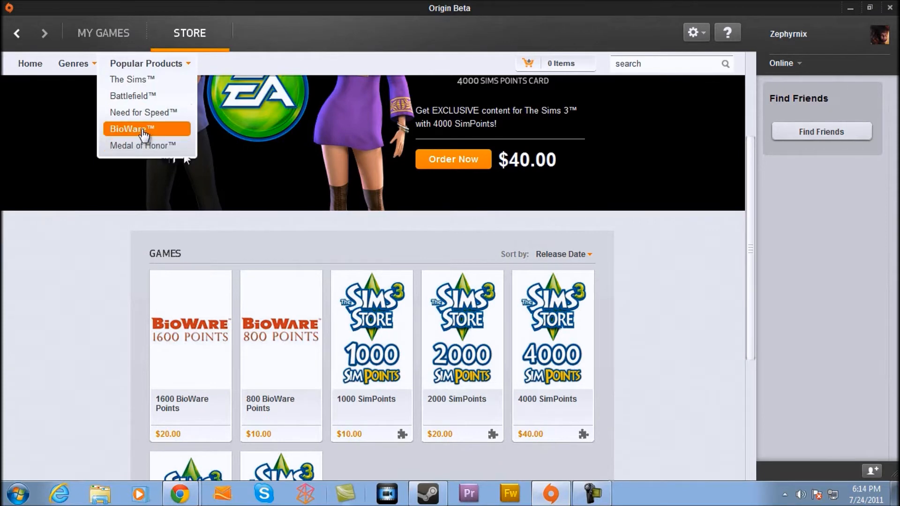
left_click(135, 128)
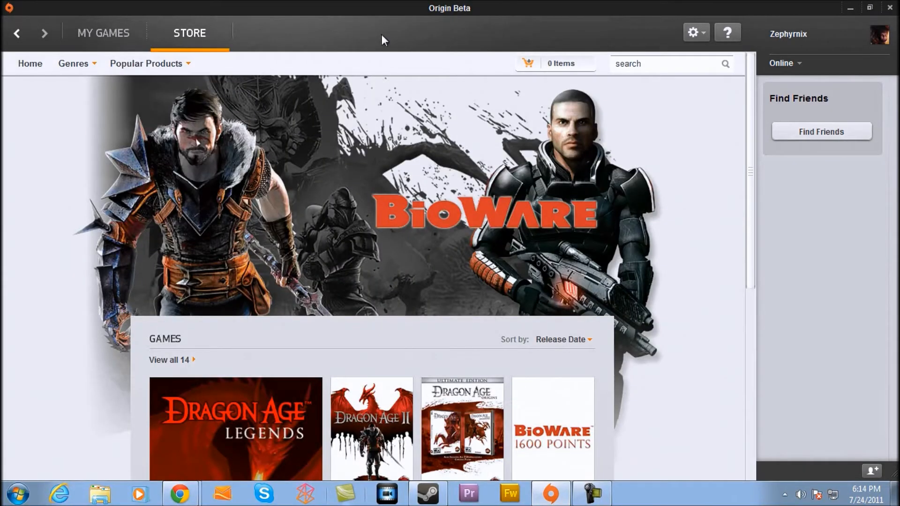
mouse_move(455, 19)
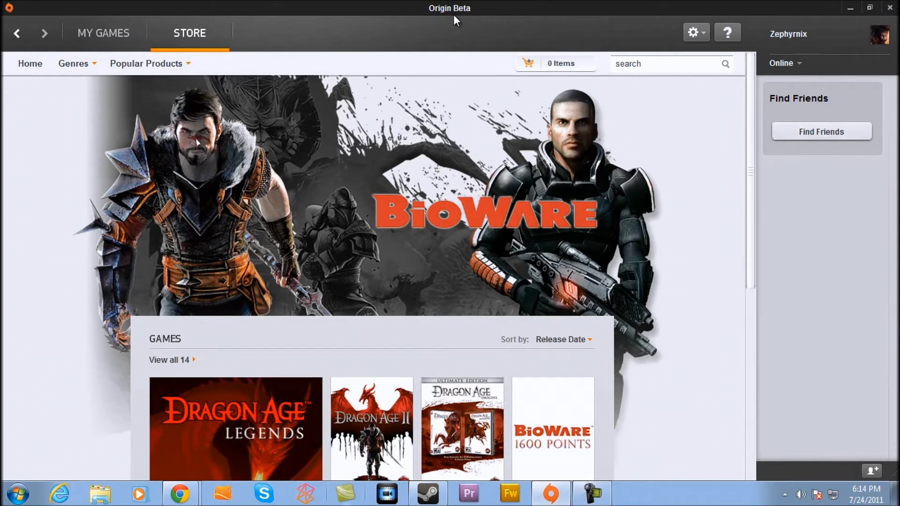
mouse_move(489, 162)
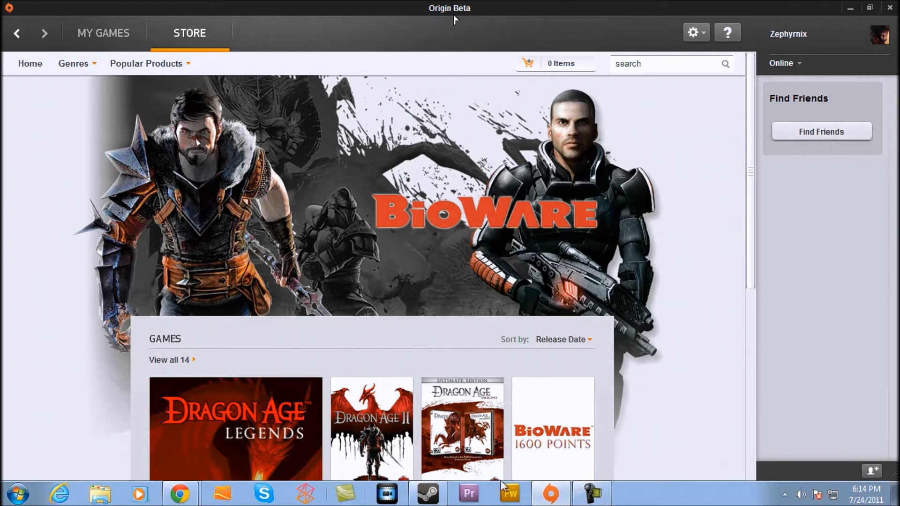
mouse_move(364, 251)
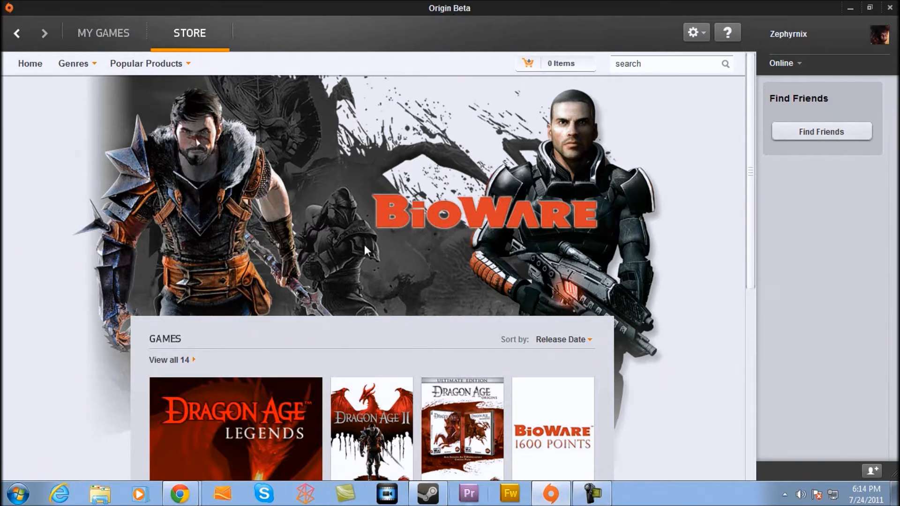
mouse_move(391, 164)
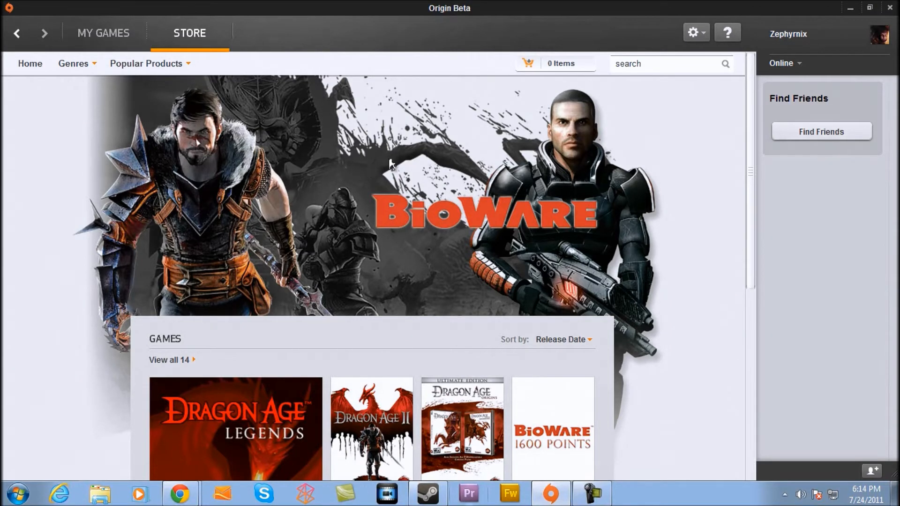
scroll("down", 3)
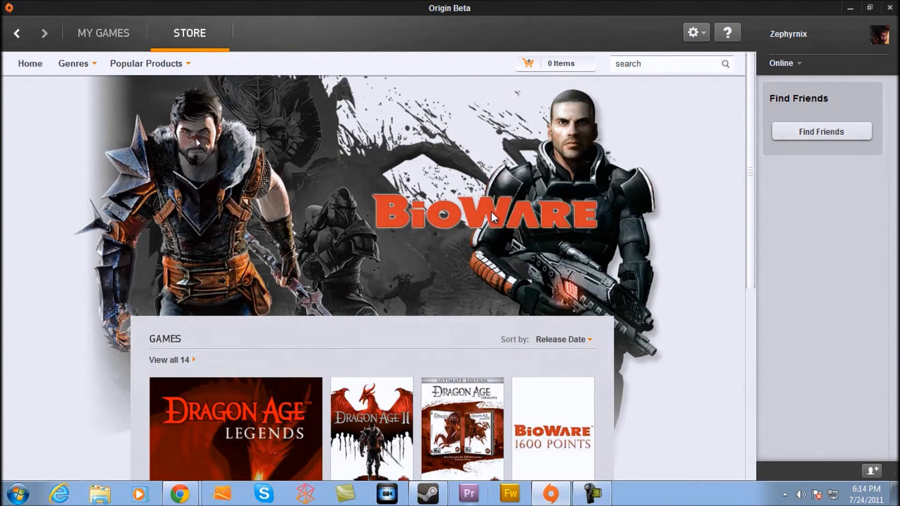
mouse_move(605, 175)
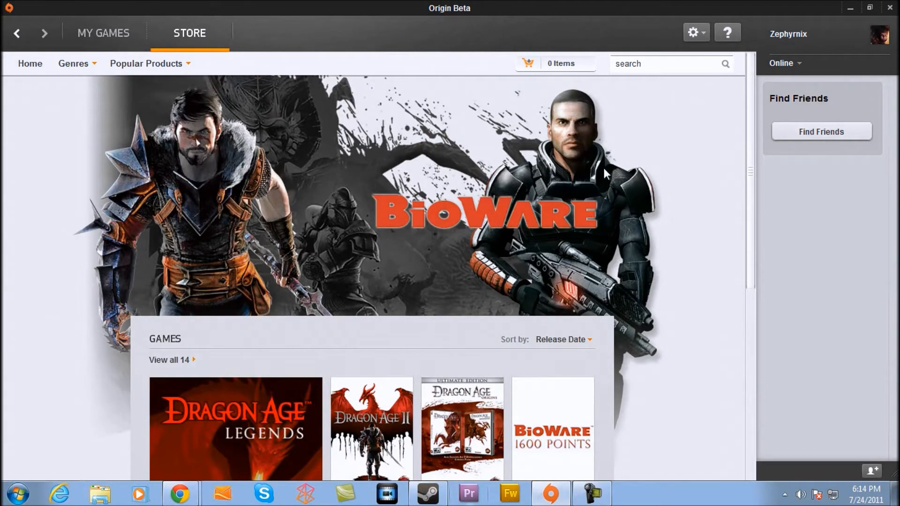
scroll("down", 3)
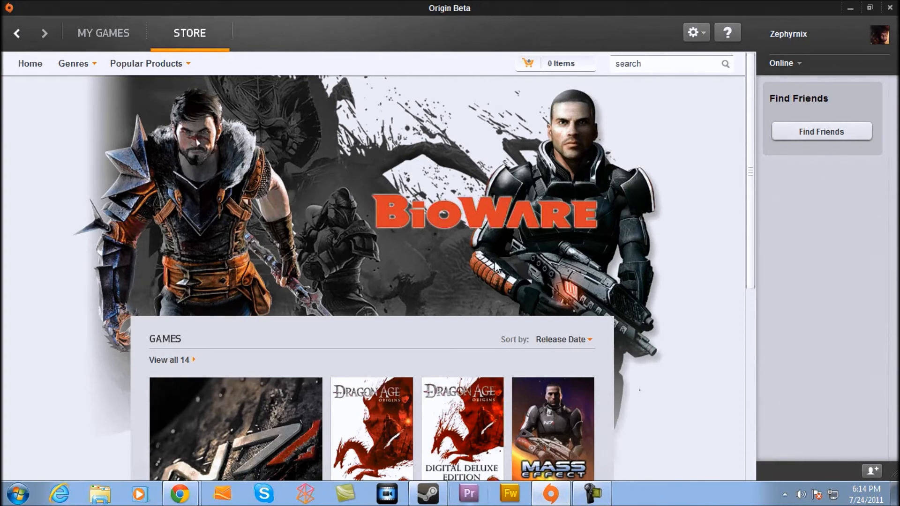
scroll("down", 3)
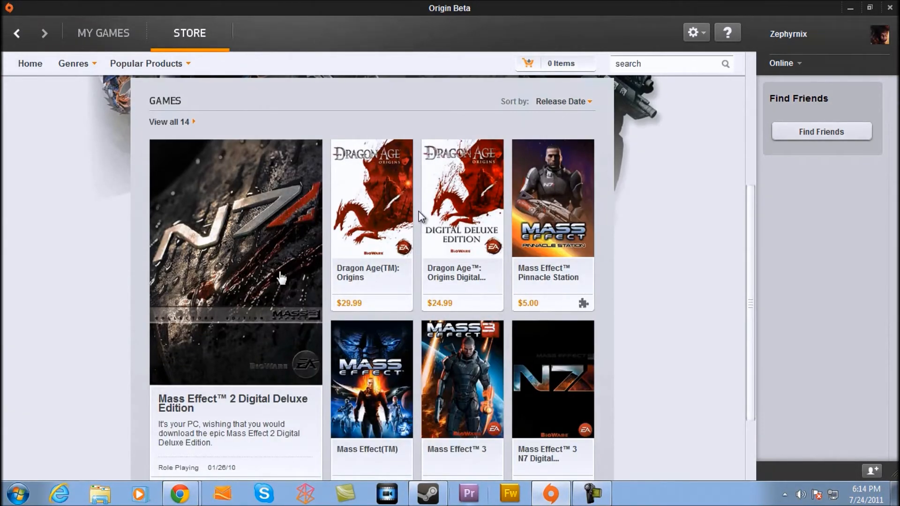
scroll("down", 3)
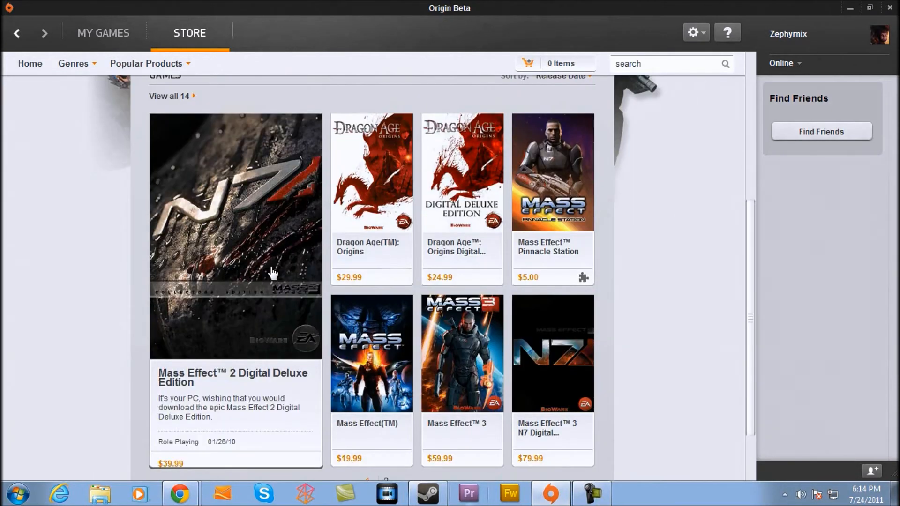
mouse_move(444, 323)
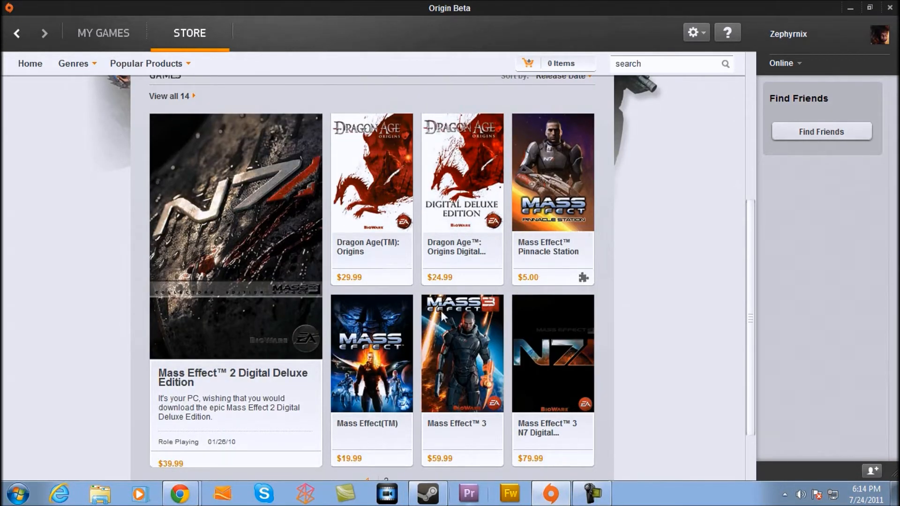
mouse_move(292, 249)
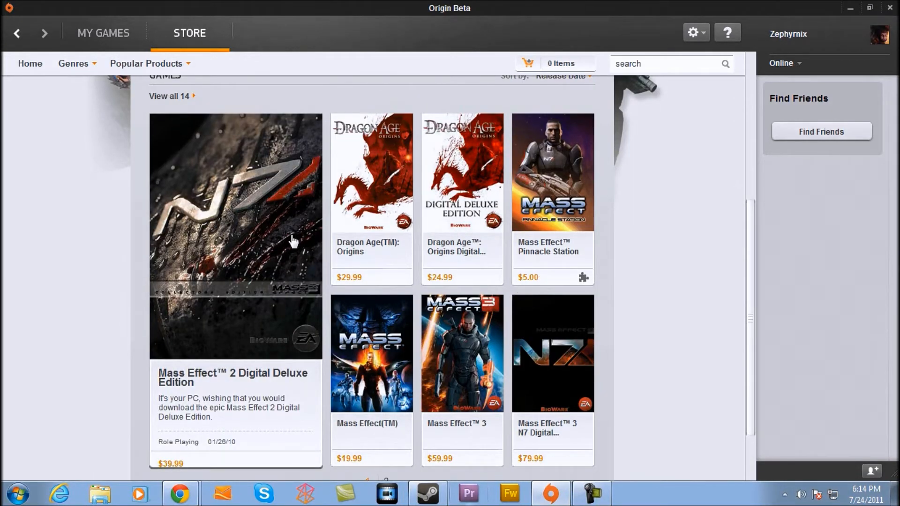
scroll("down", 3)
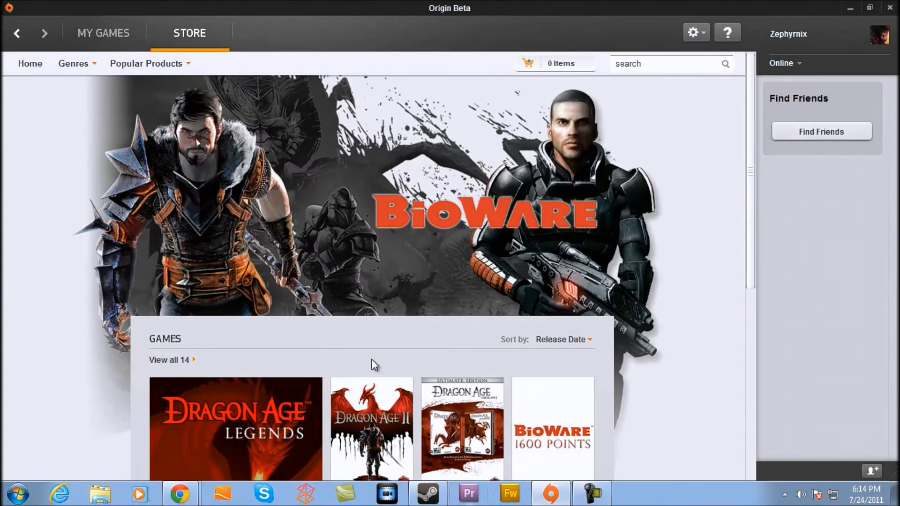
scroll("down", 3)
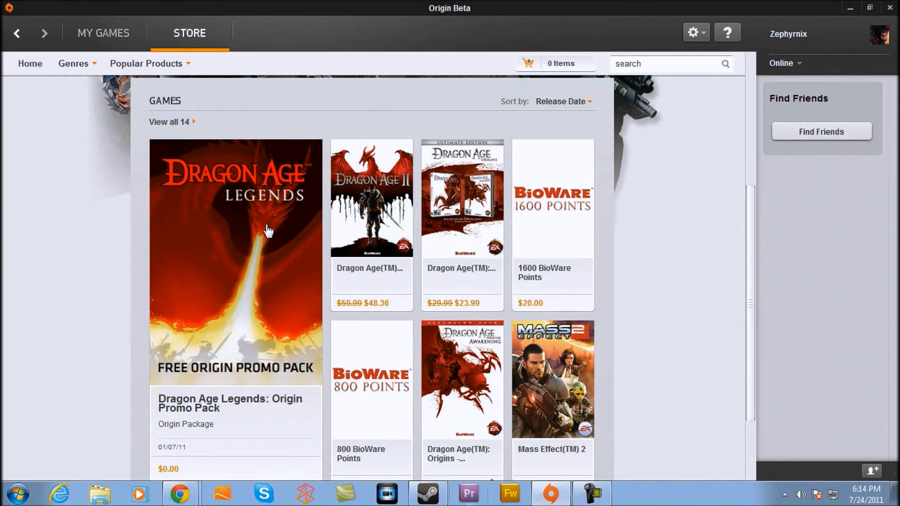
mouse_move(262, 285)
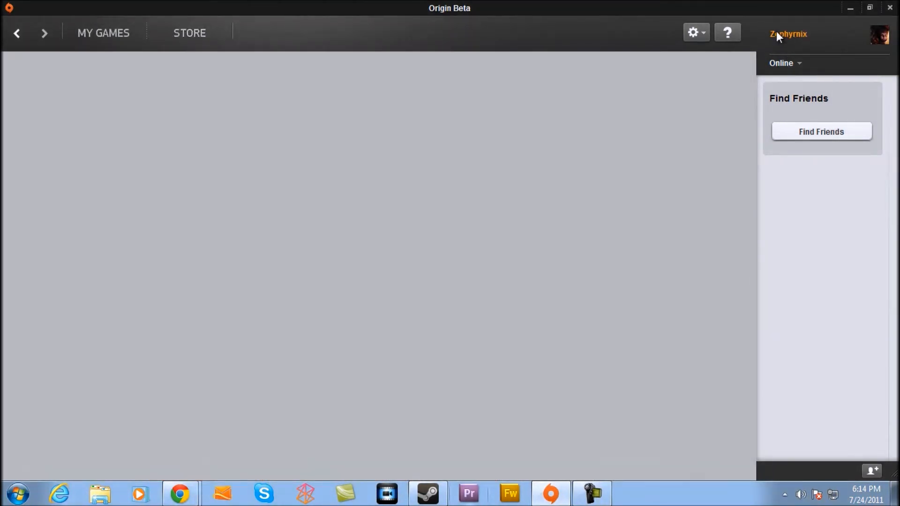
Open the Zephyrnix profile and scroll down to its My Games section.
left_click(787, 34)
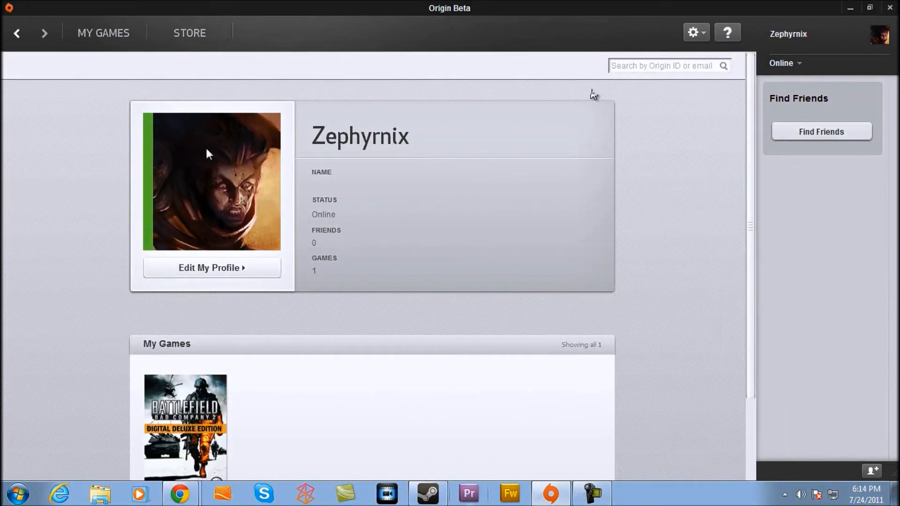
scroll("down", 3)
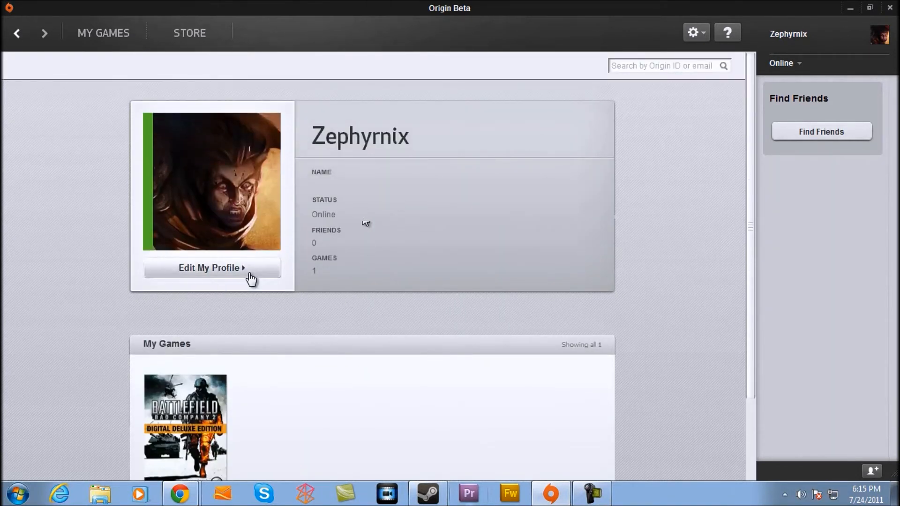
mouse_move(455, 277)
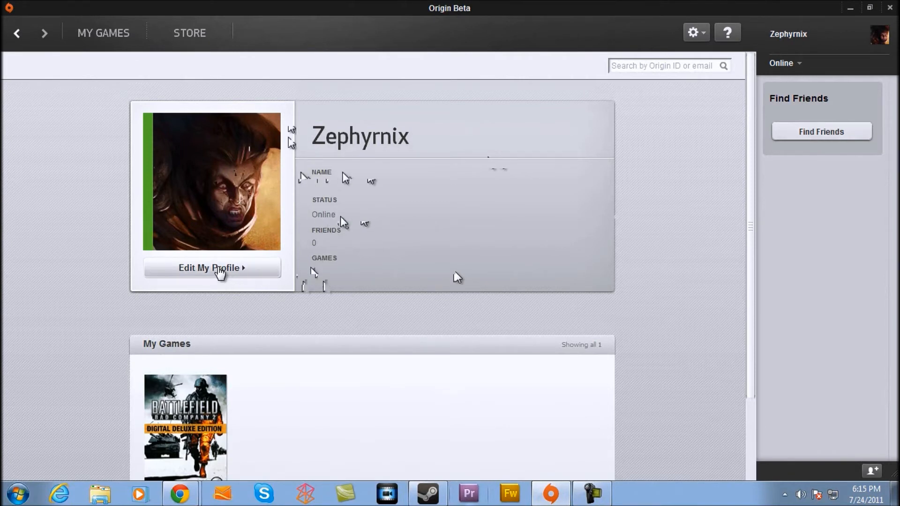
scroll("down", 3)
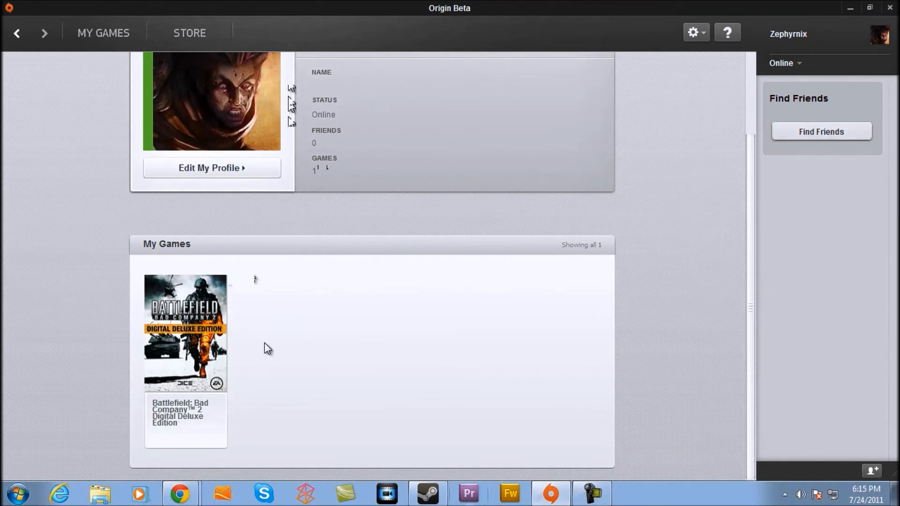
mouse_move(70, 9)
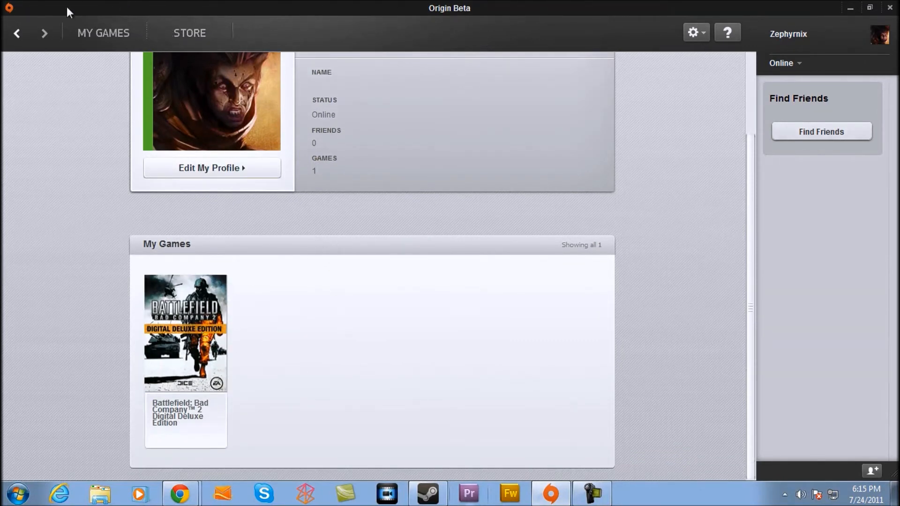
Switch to My Games to see the Battlefield: Bad Company 2 Digital Deluxe Edition tile.
left_click(103, 32)
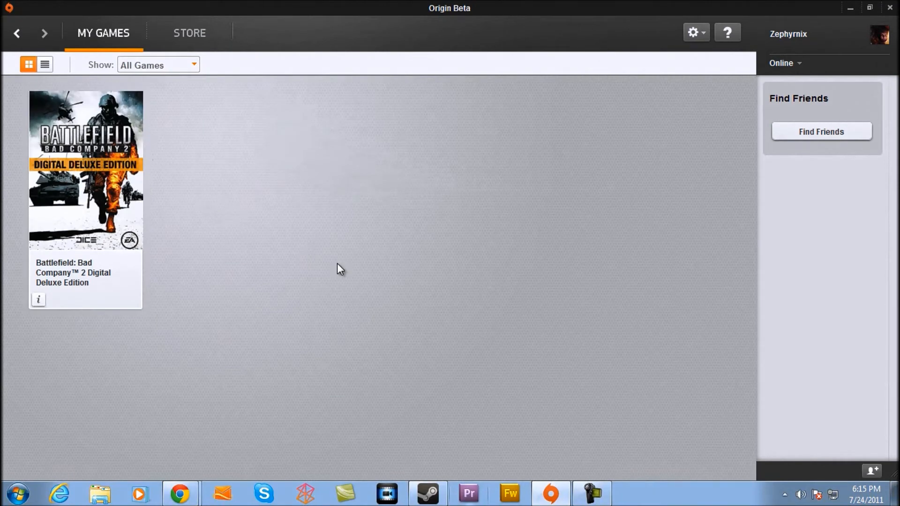
mouse_move(70, 246)
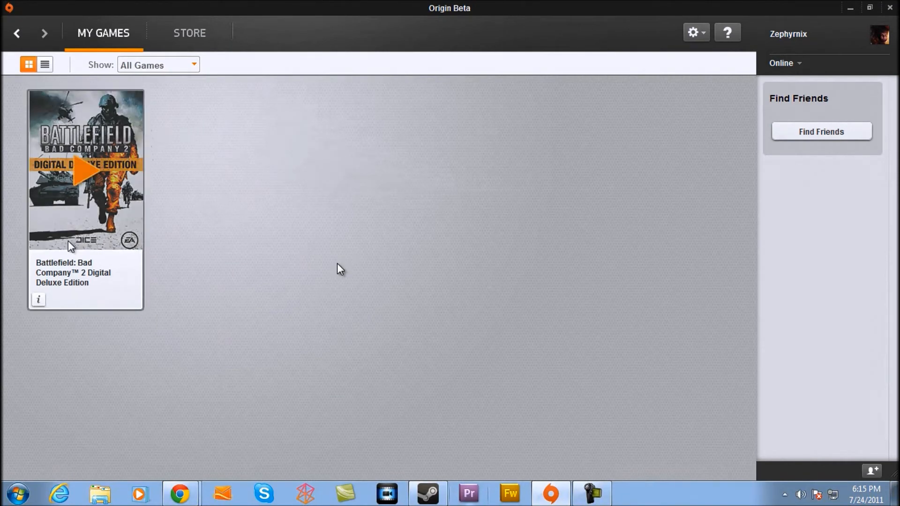
mouse_move(23, 137)
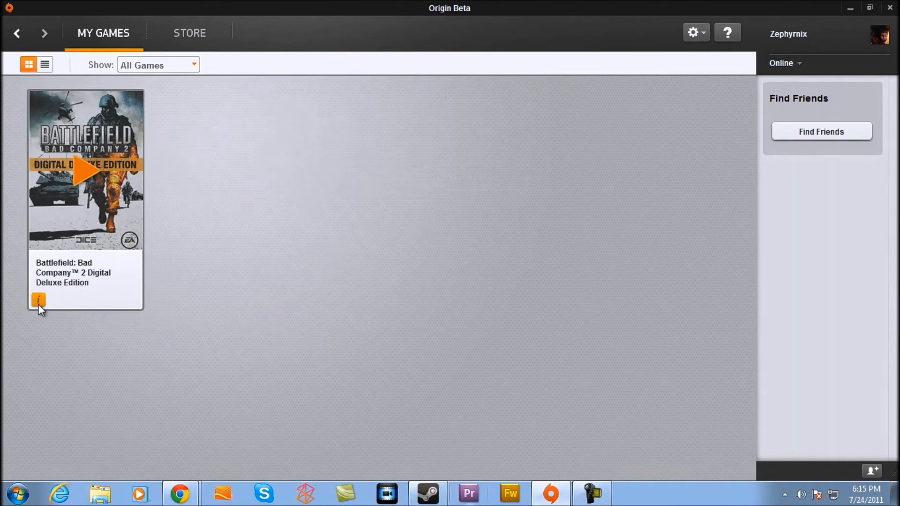
mouse_move(45, 300)
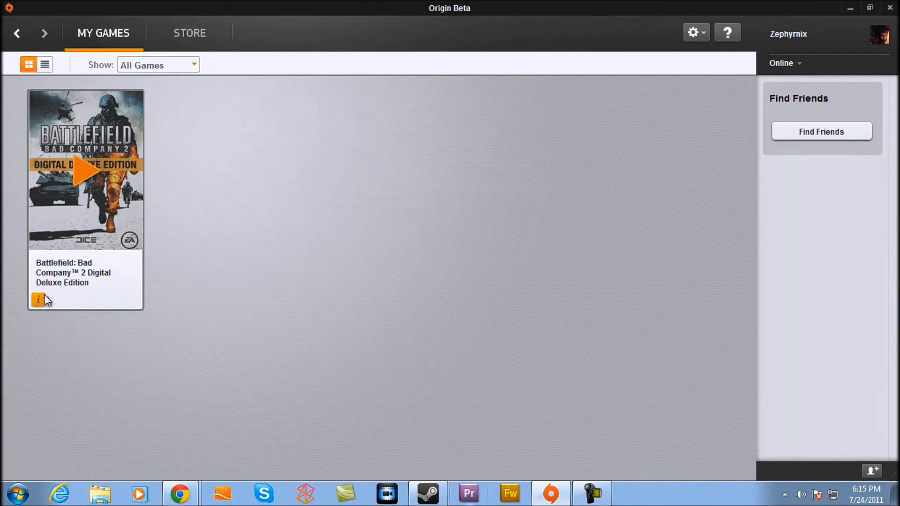
mouse_move(38, 298)
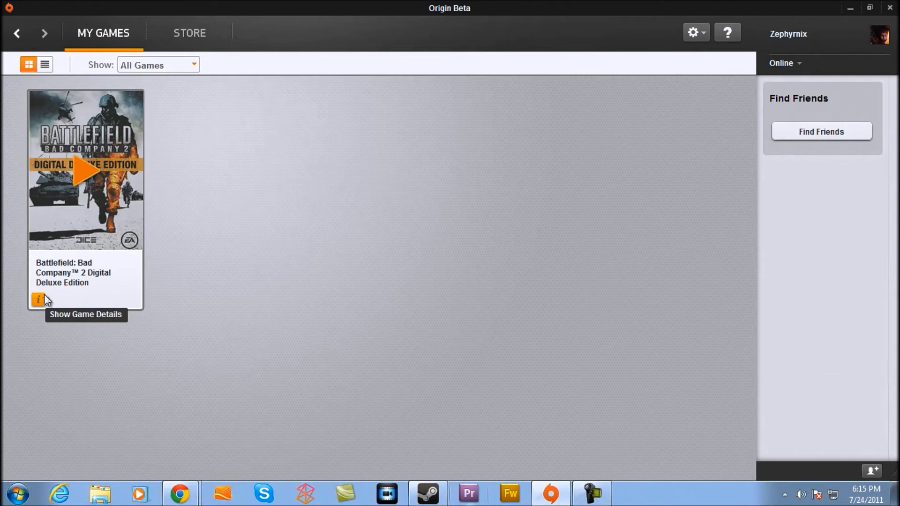
mouse_move(259, 192)
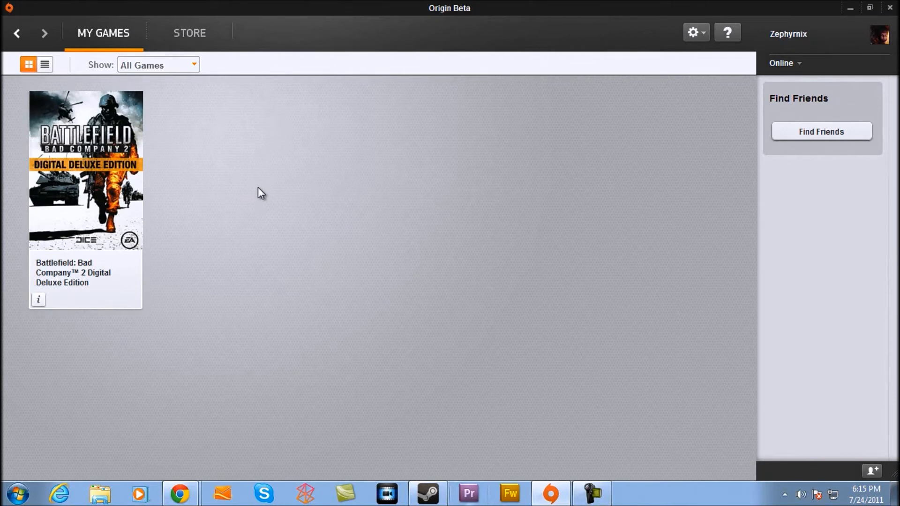
mouse_move(276, 166)
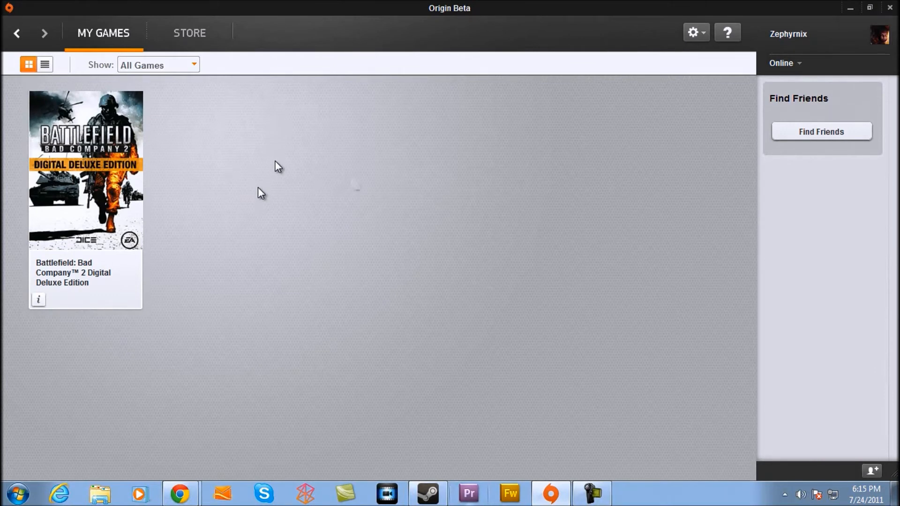
mouse_move(379, 188)
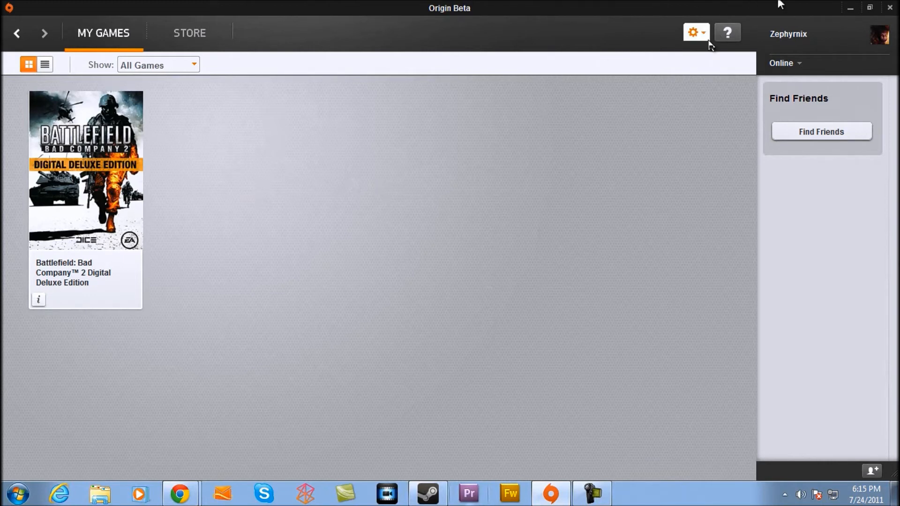
mouse_move(745, 118)
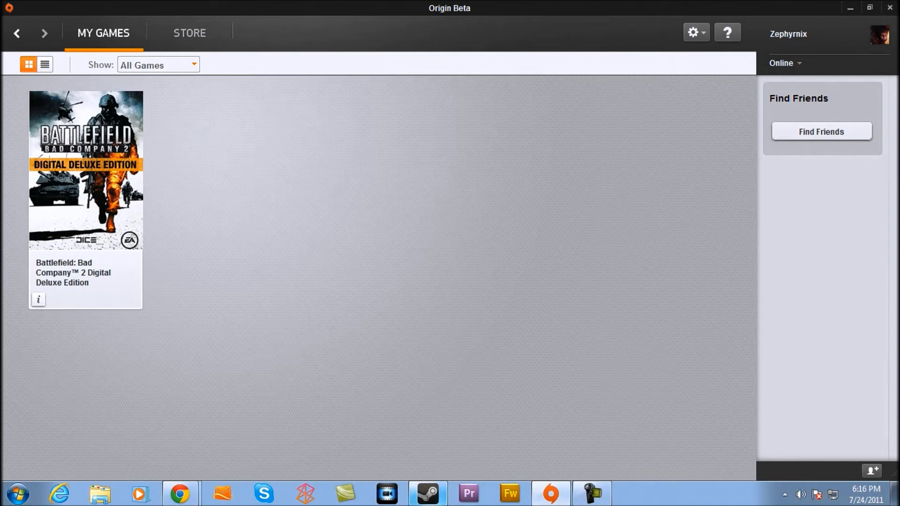
Bring the Steam window's game library grid into view for comparison.
left_click(427, 493)
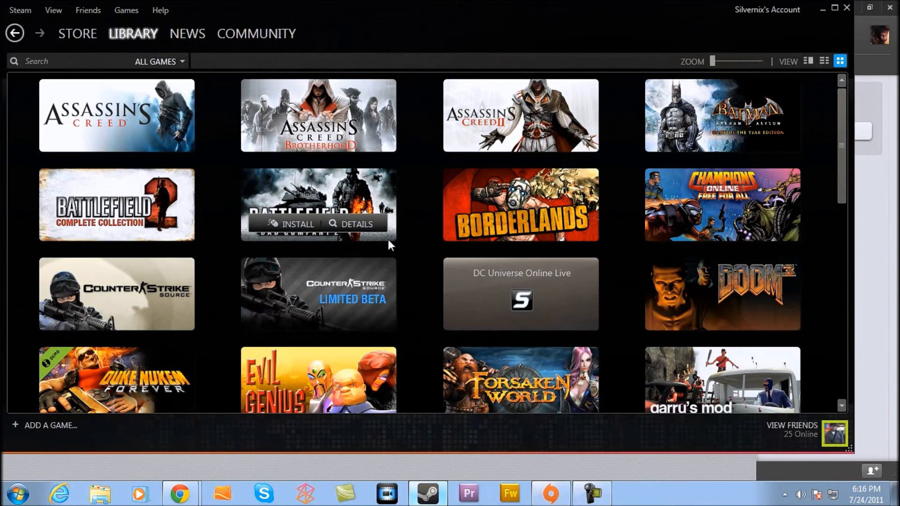
mouse_move(329, 191)
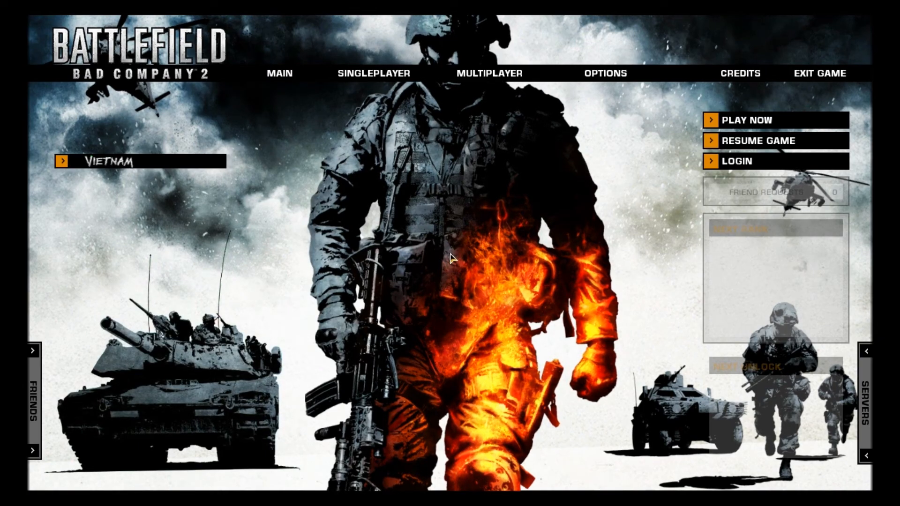
mouse_move(515, 251)
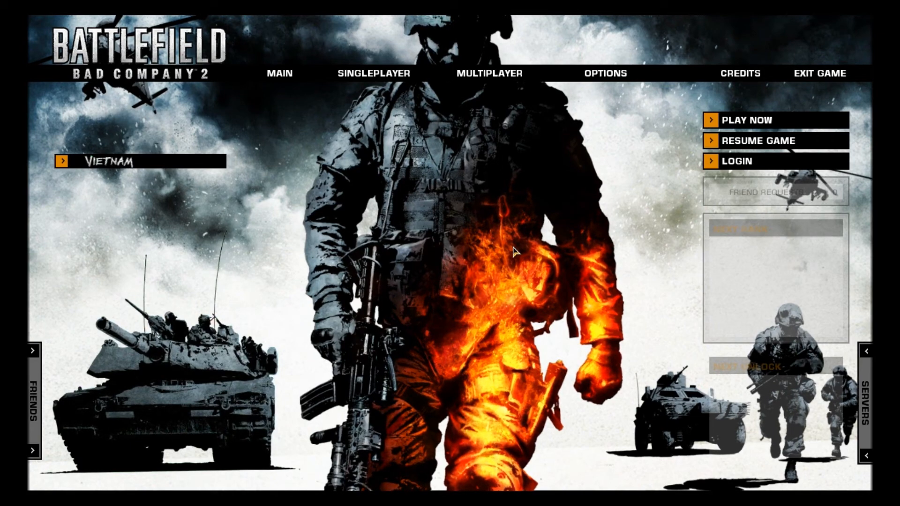
Summon the Origin In Game welcome overlay over the Bad Company 2 main menu.
key("Home")
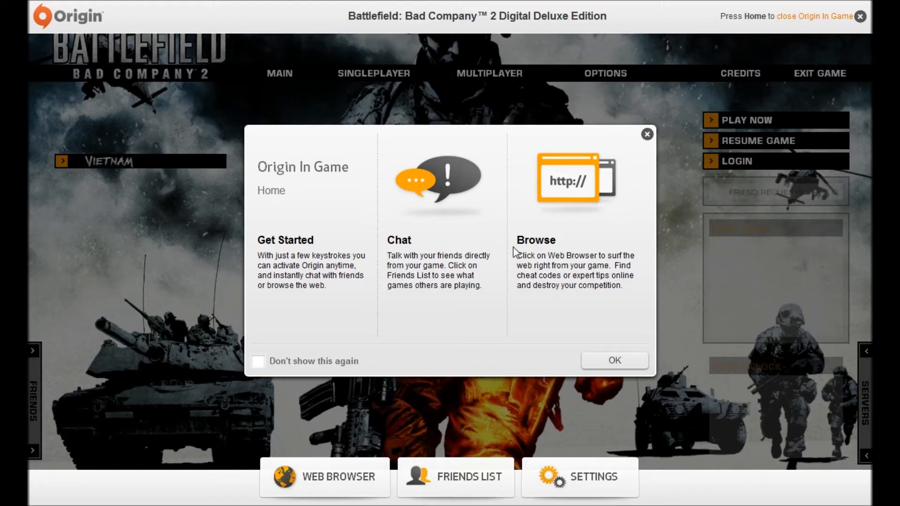
mouse_move(299, 324)
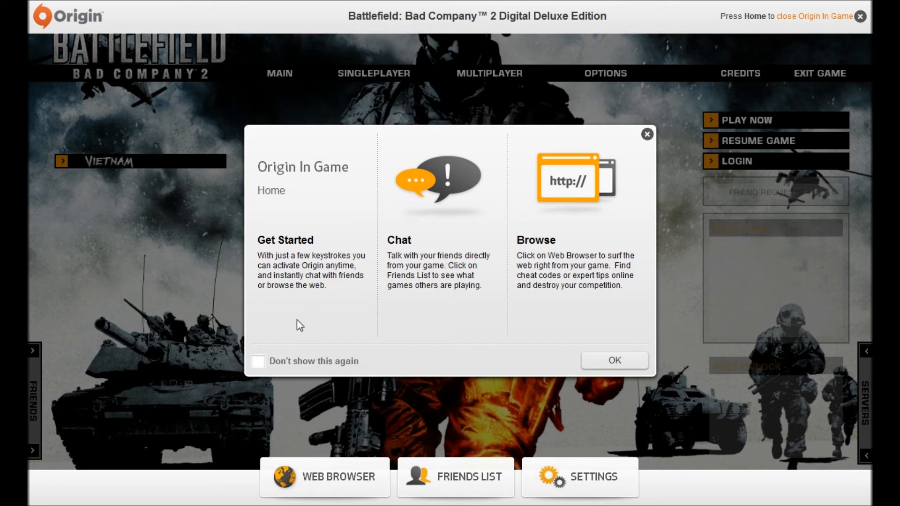
mouse_move(644, 136)
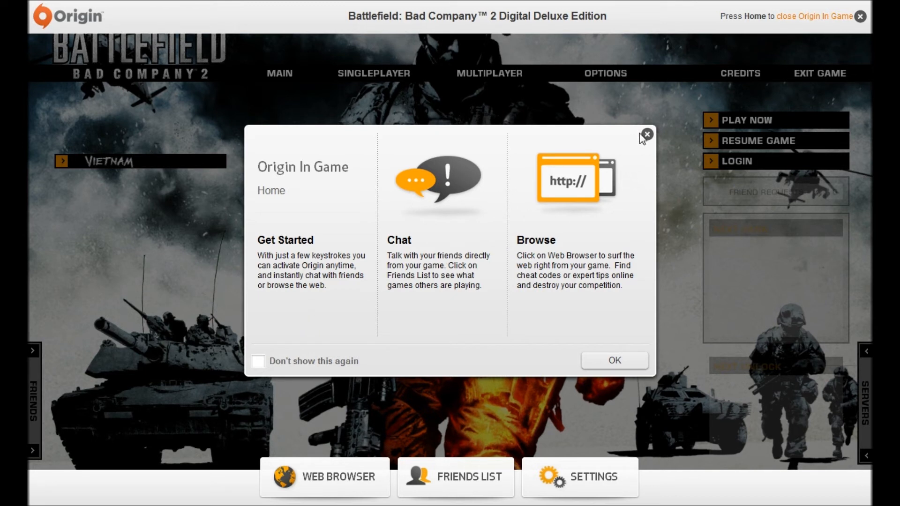
mouse_move(344, 270)
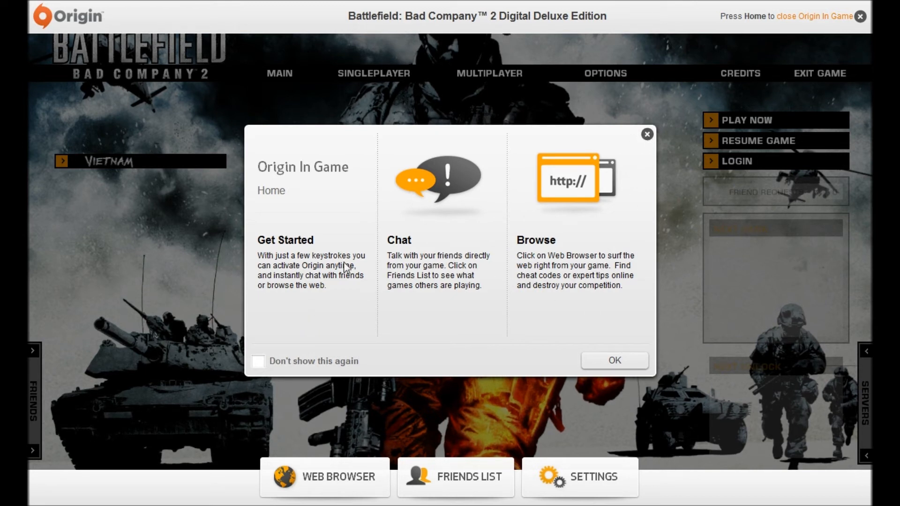
mouse_move(374, 259)
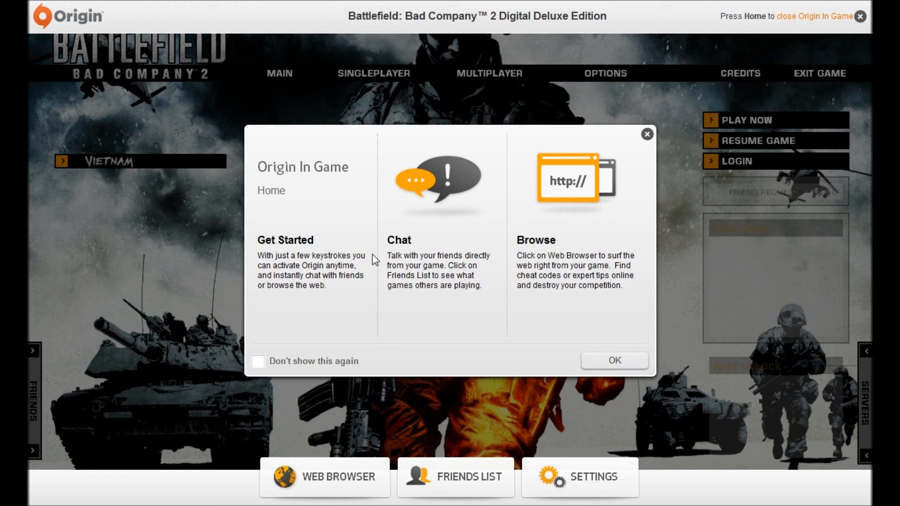
mouse_move(649, 335)
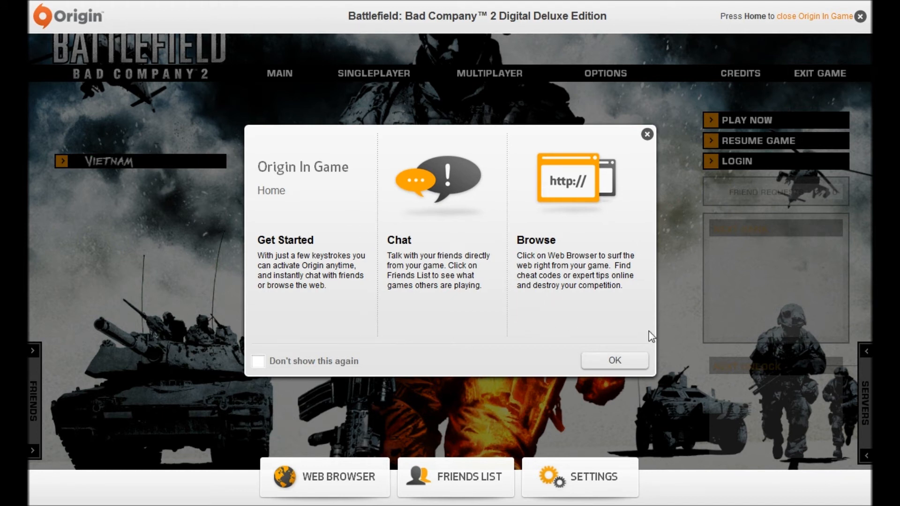
Dismiss the welcome message, then open the in-game web browser on Google and close it.
left_click(615, 360)
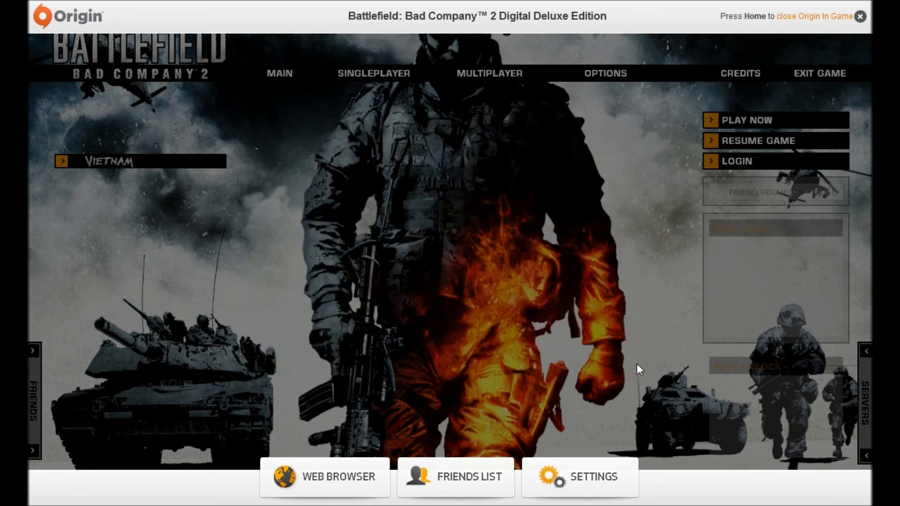
mouse_move(338, 486)
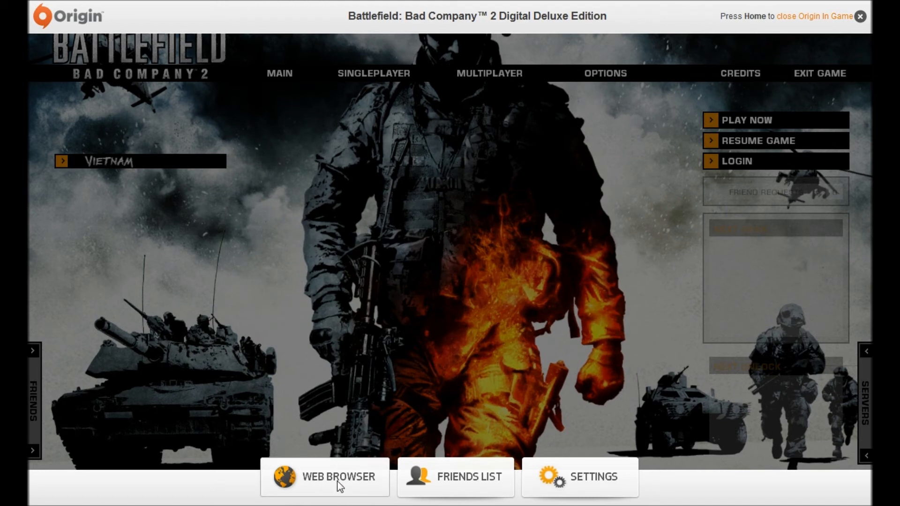
left_click(335, 477)
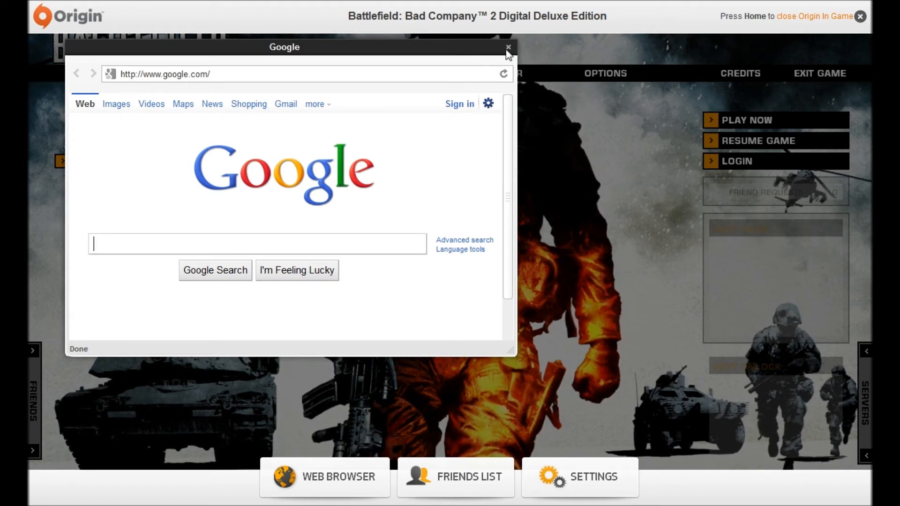
left_click(507, 46)
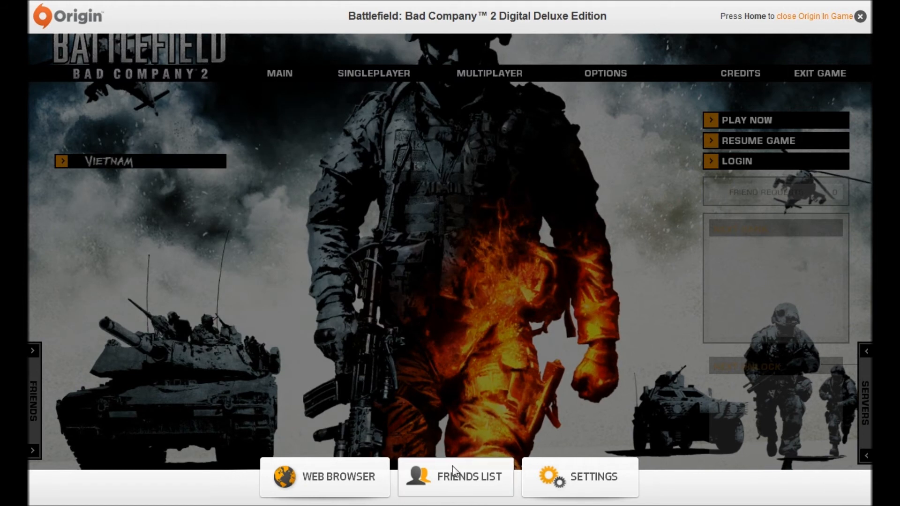
View the overlay's Notifications settings, then close them.
left_click(589, 488)
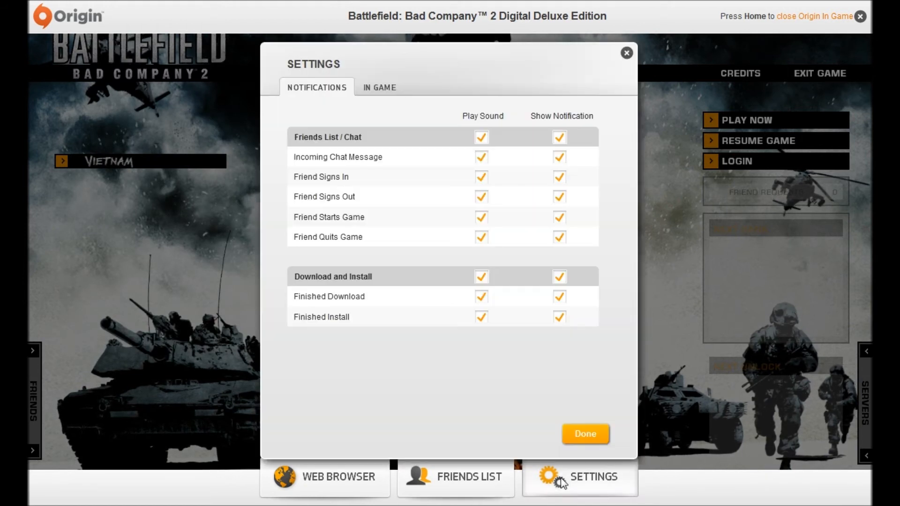
mouse_move(527, 155)
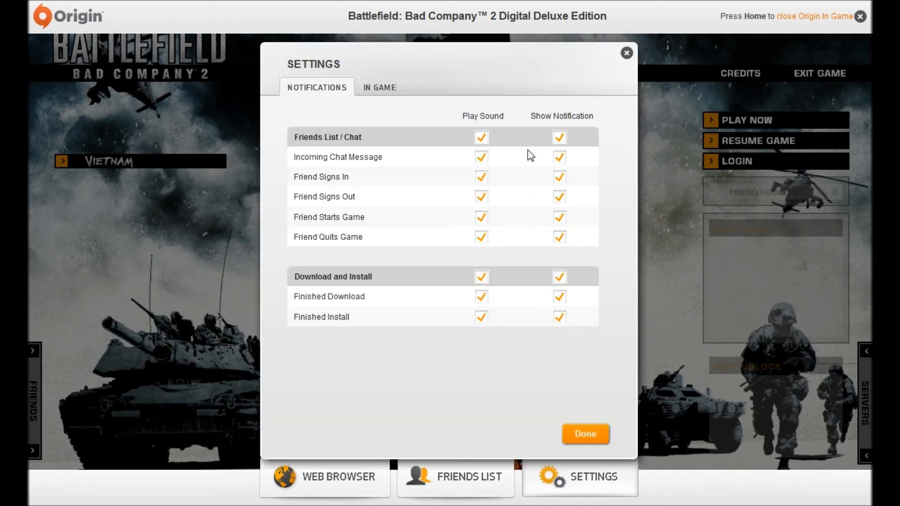
mouse_move(391, 272)
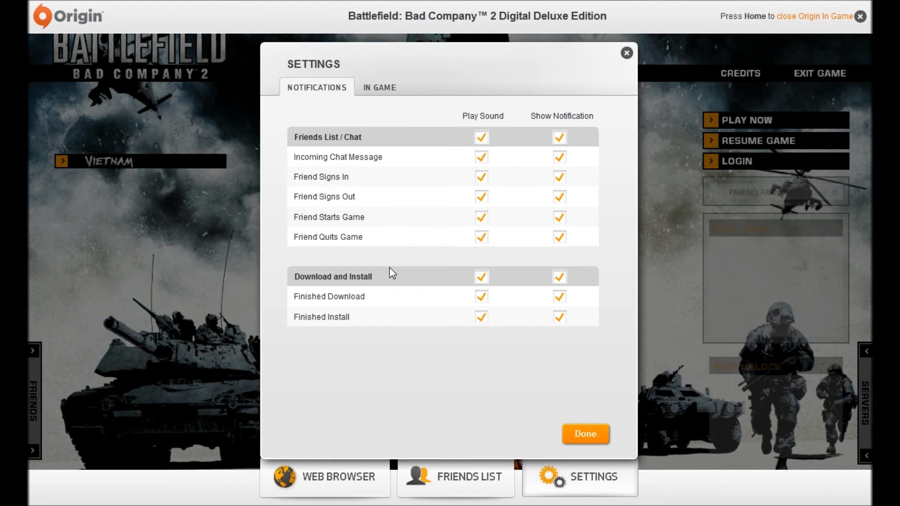
mouse_move(609, 480)
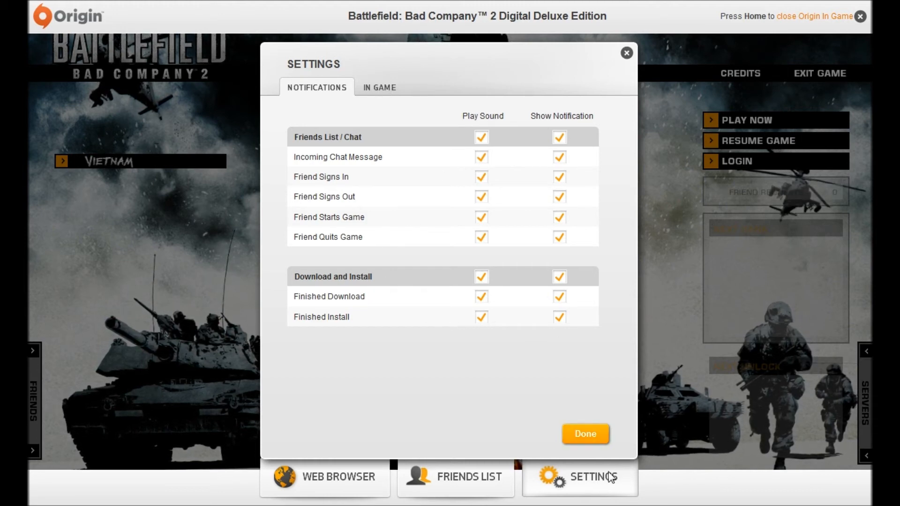
left_click(464, 490)
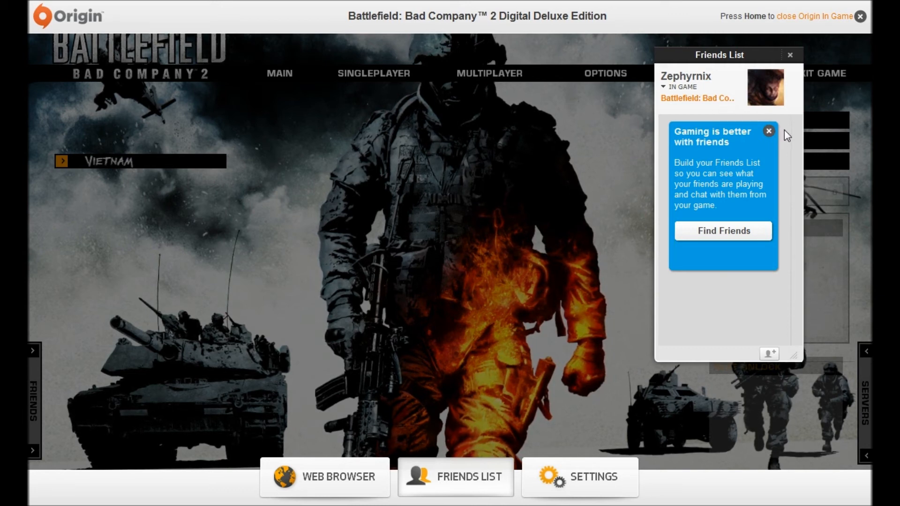
mouse_move(770, 133)
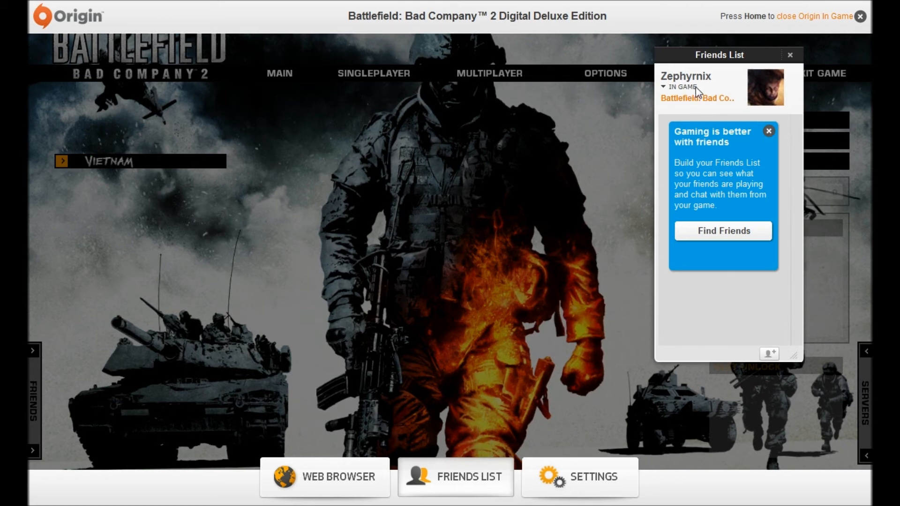
Close the 'Gaming is better with friends' tip, then the Friends List window.
left_click(769, 131)
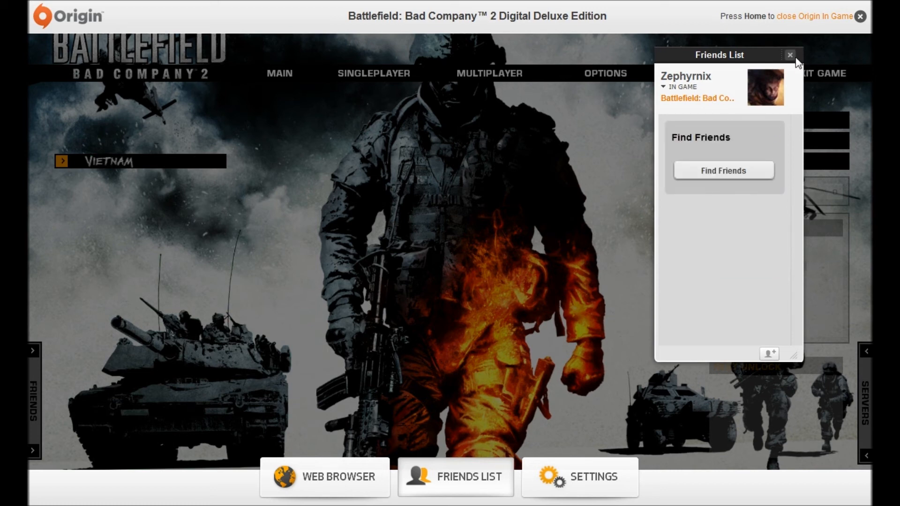
left_click(789, 55)
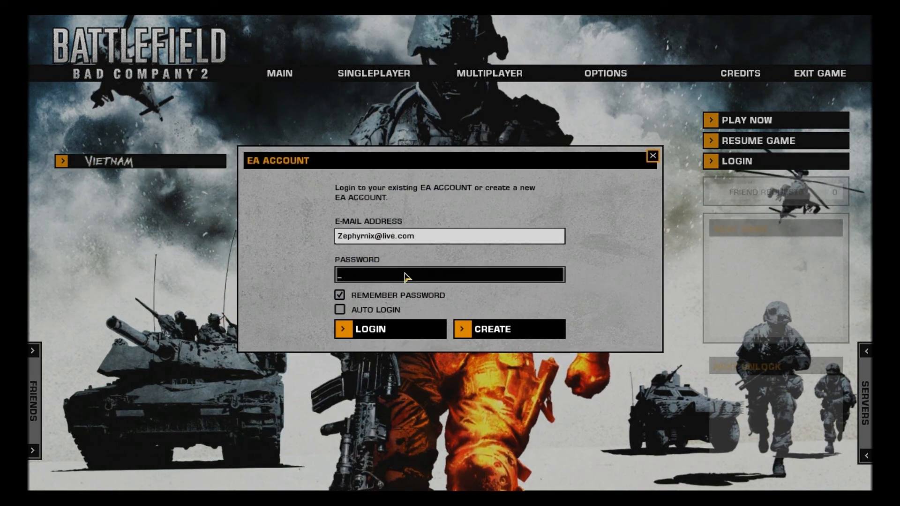
Enter the password in the EA Account dialog and log in as Zephyrnix.
type("password")
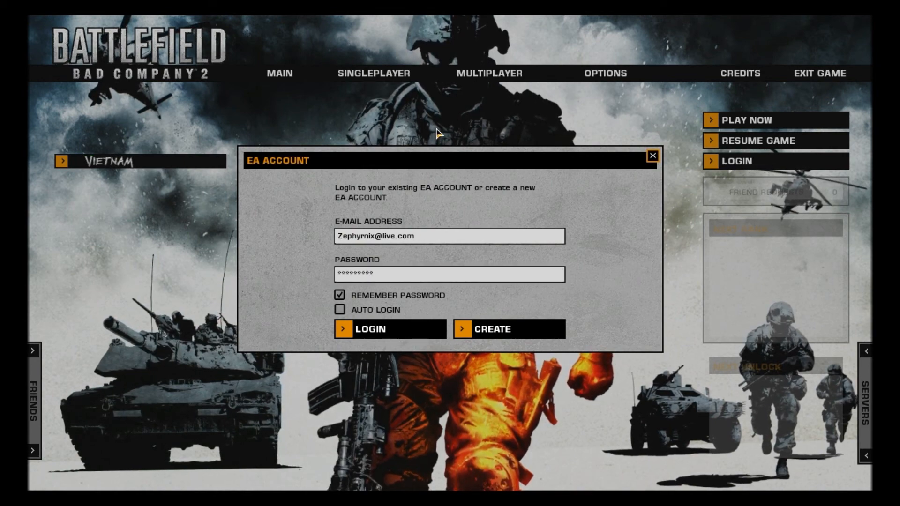
left_click(652, 155)
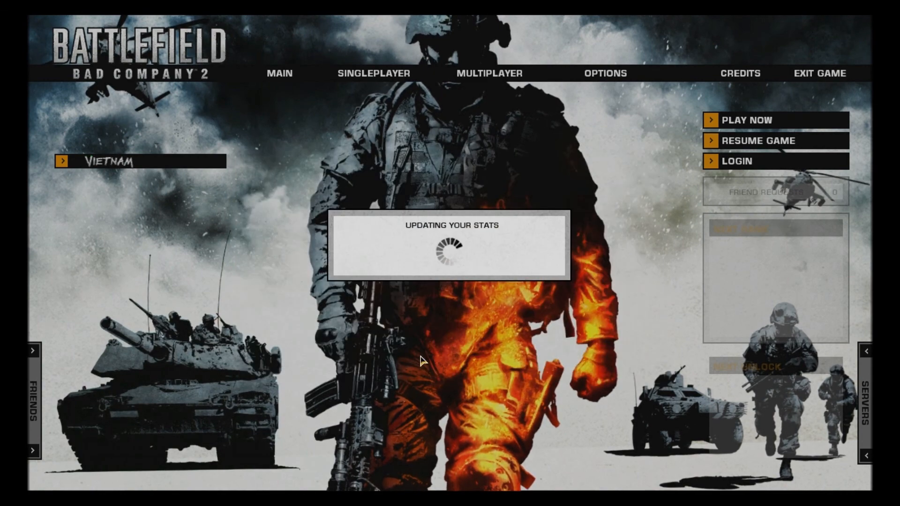
left_click(737, 161)
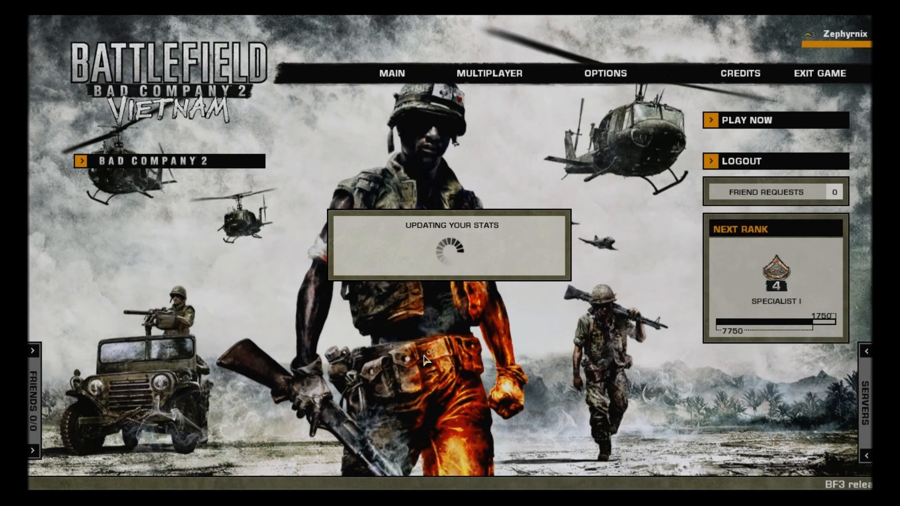